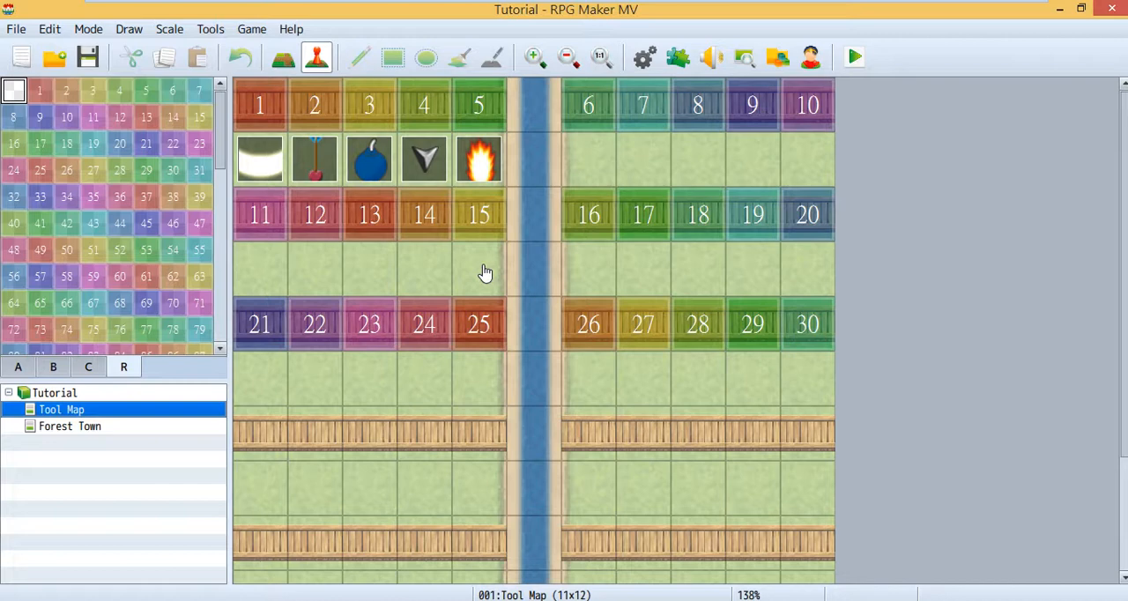
pyautogui.moveTo(307, 214)
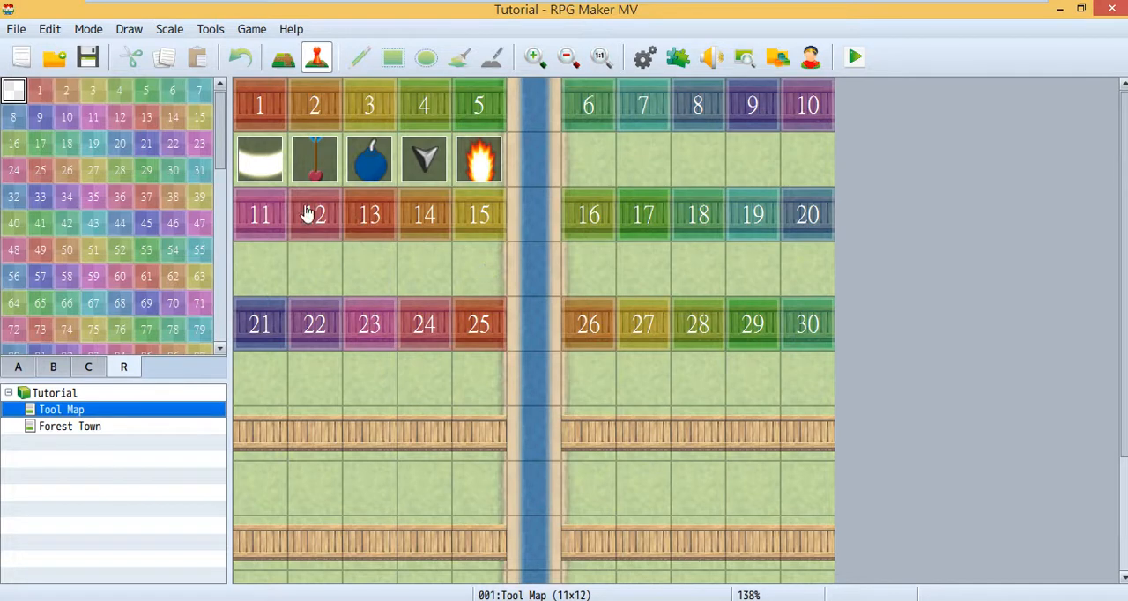
pyautogui.moveTo(449, 141)
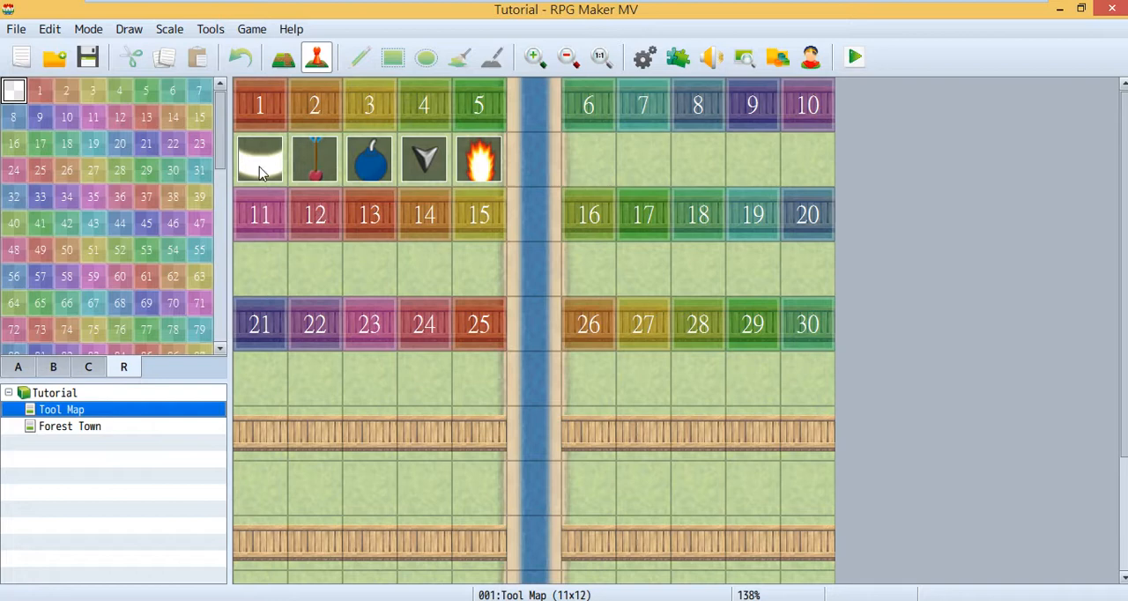
# Browse the arrow, bomb and hookshot events, then select the fireball event on Tool Map
pyautogui.click(314, 159)
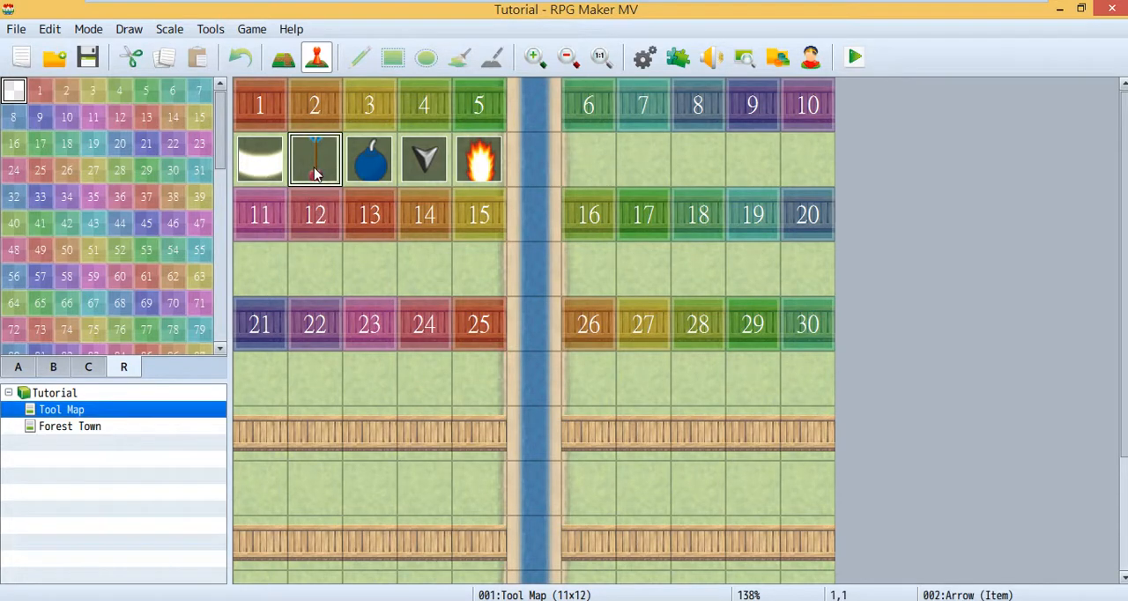
pyautogui.moveTo(374, 161)
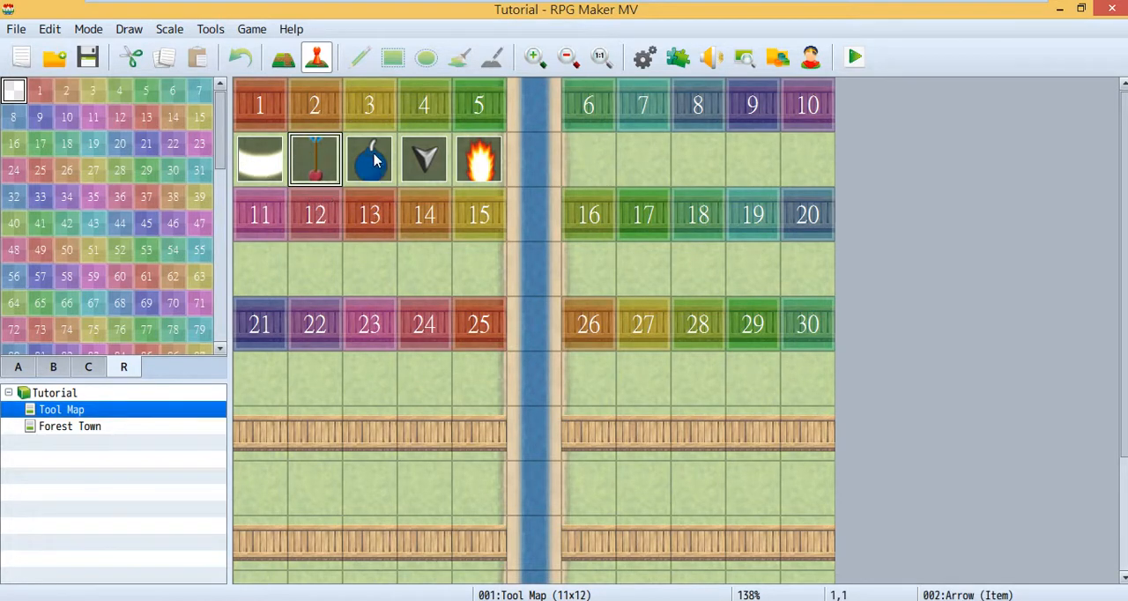
pyautogui.click(369, 159)
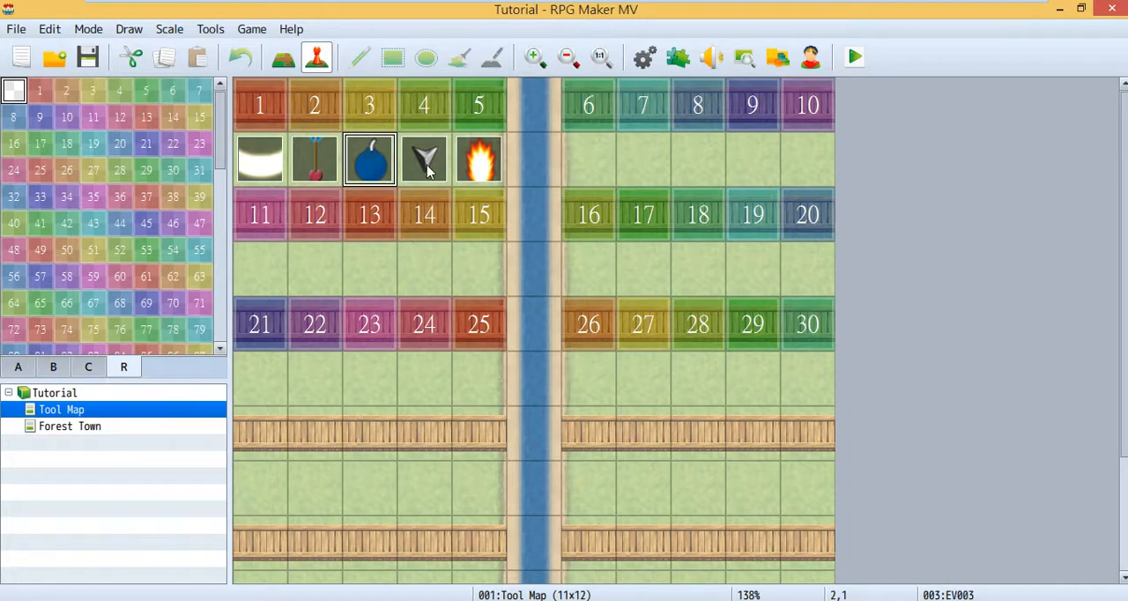
pyautogui.click(424, 160)
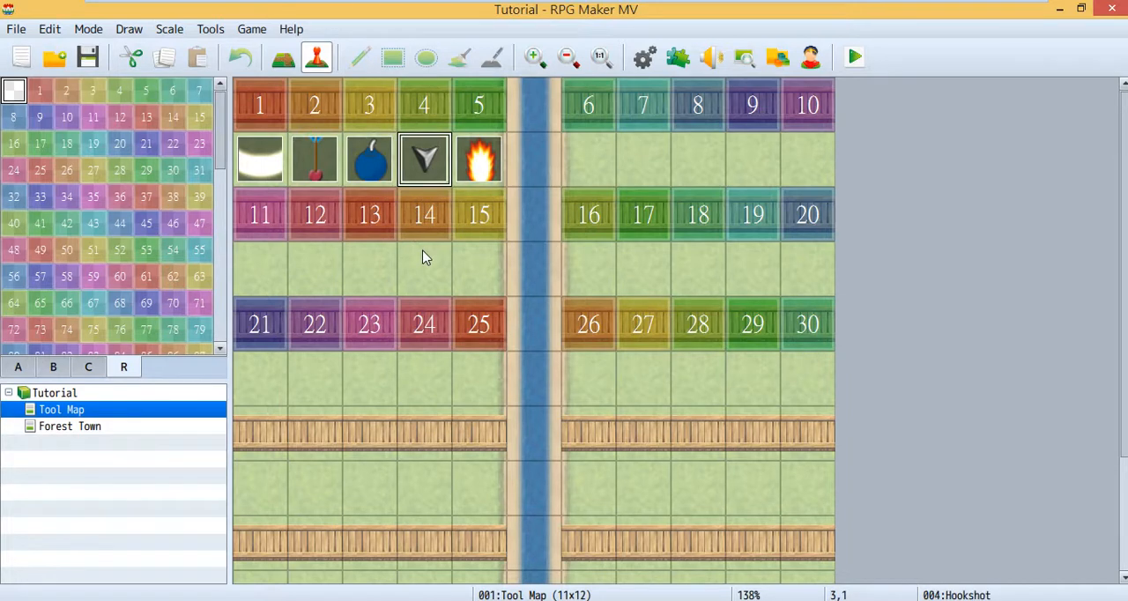
pyautogui.moveTo(480, 163)
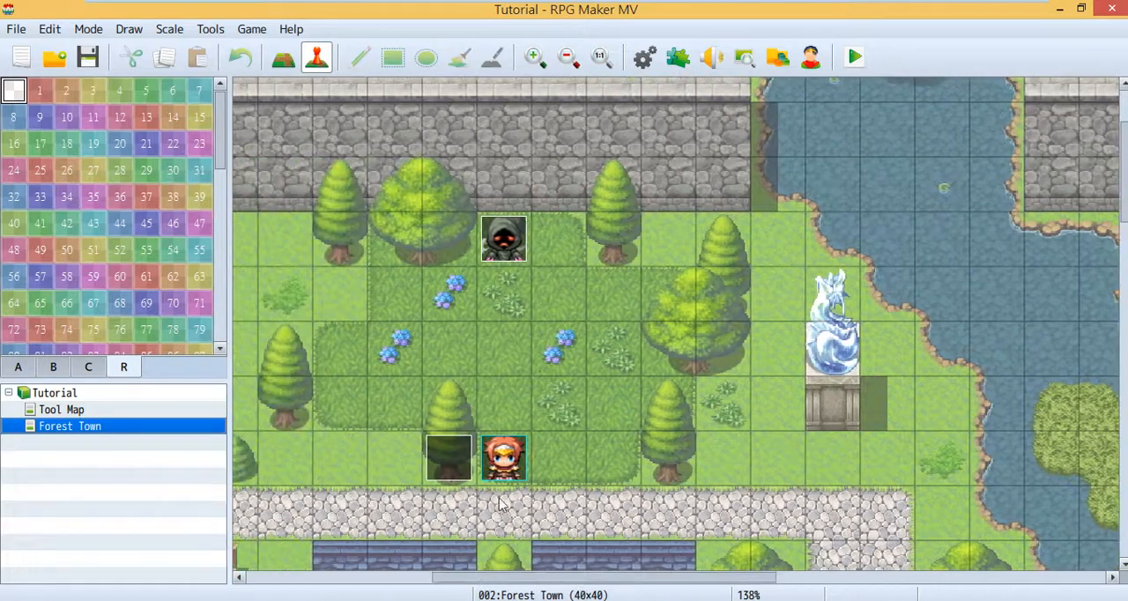
pyautogui.moveTo(507, 150)
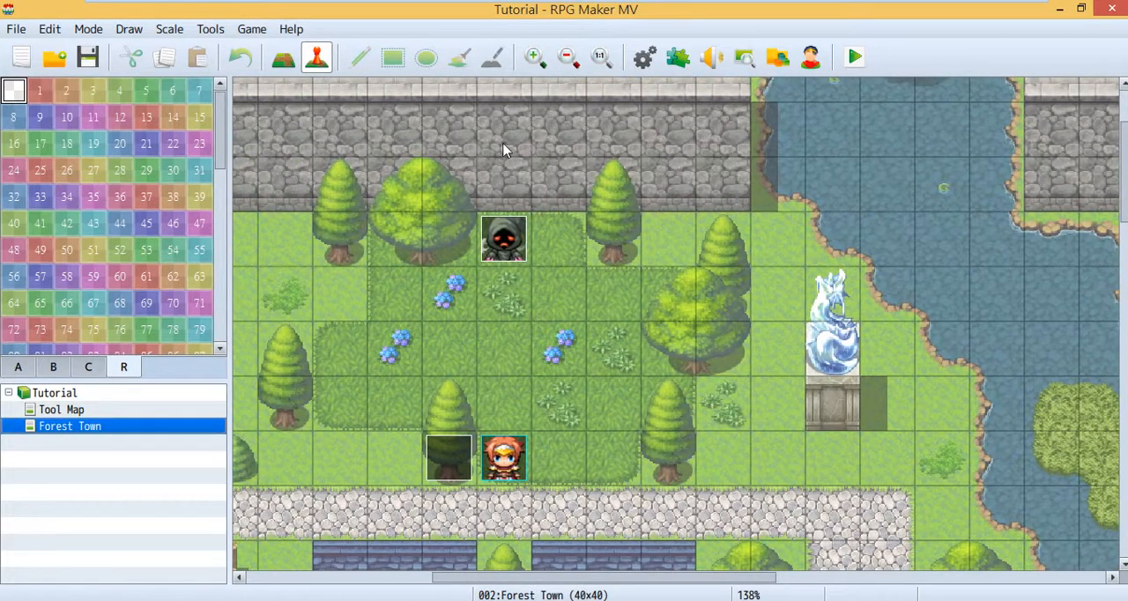
pyautogui.moveTo(507, 256)
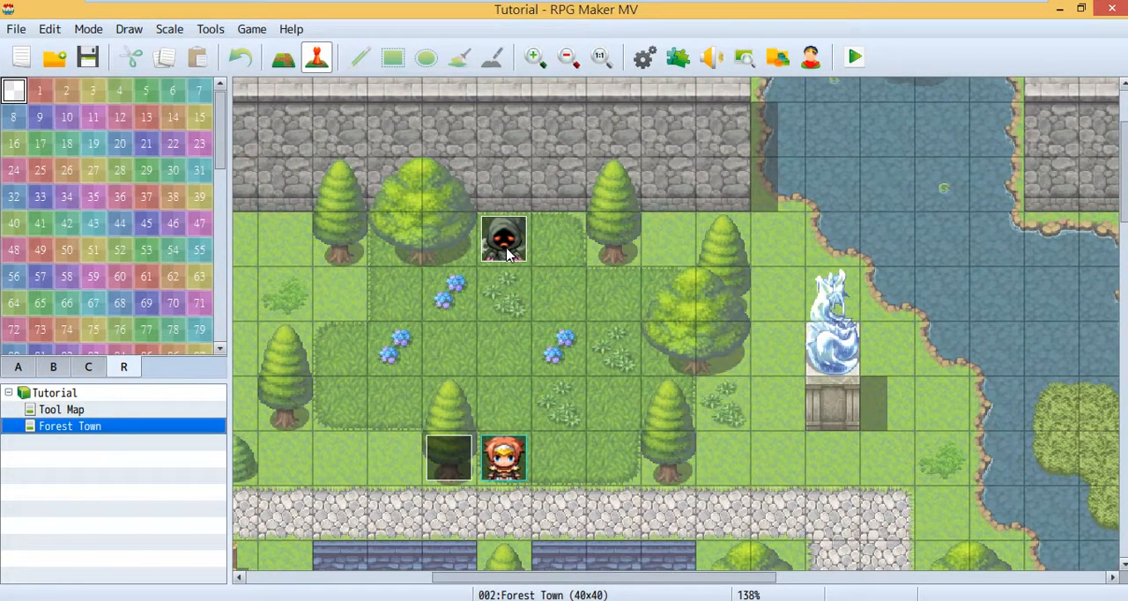
pyautogui.moveTo(151, 415)
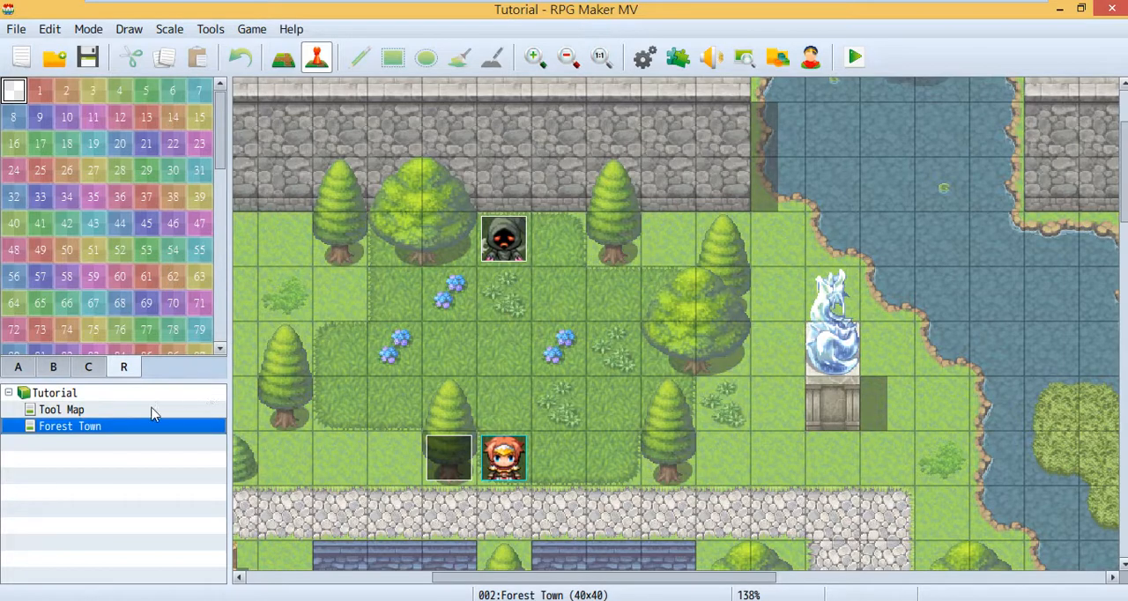
pyautogui.click(62, 409)
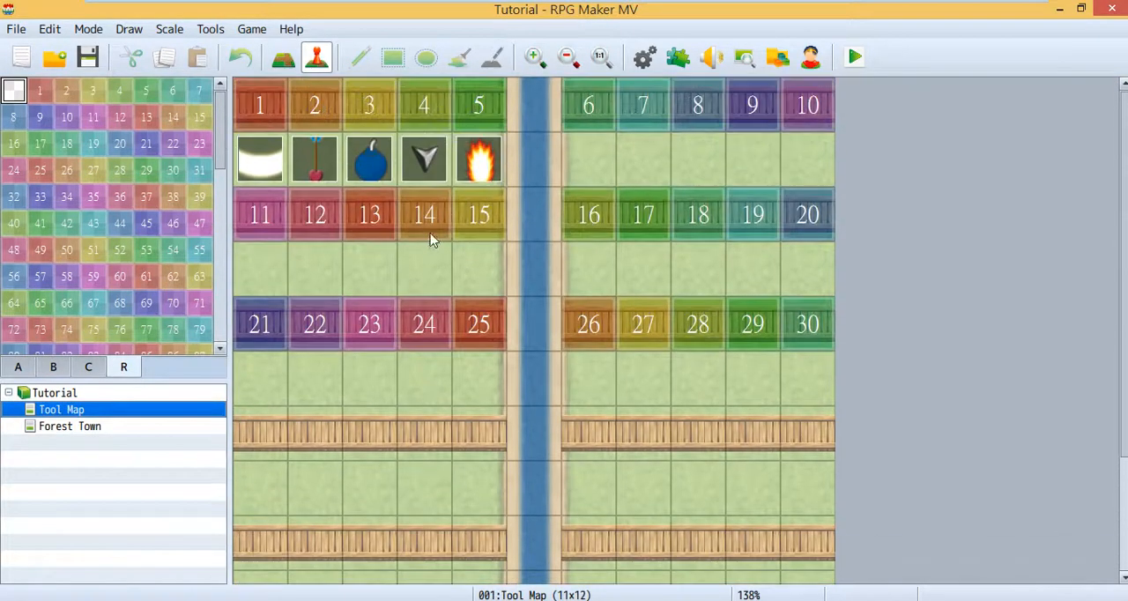
pyautogui.moveTo(480, 169)
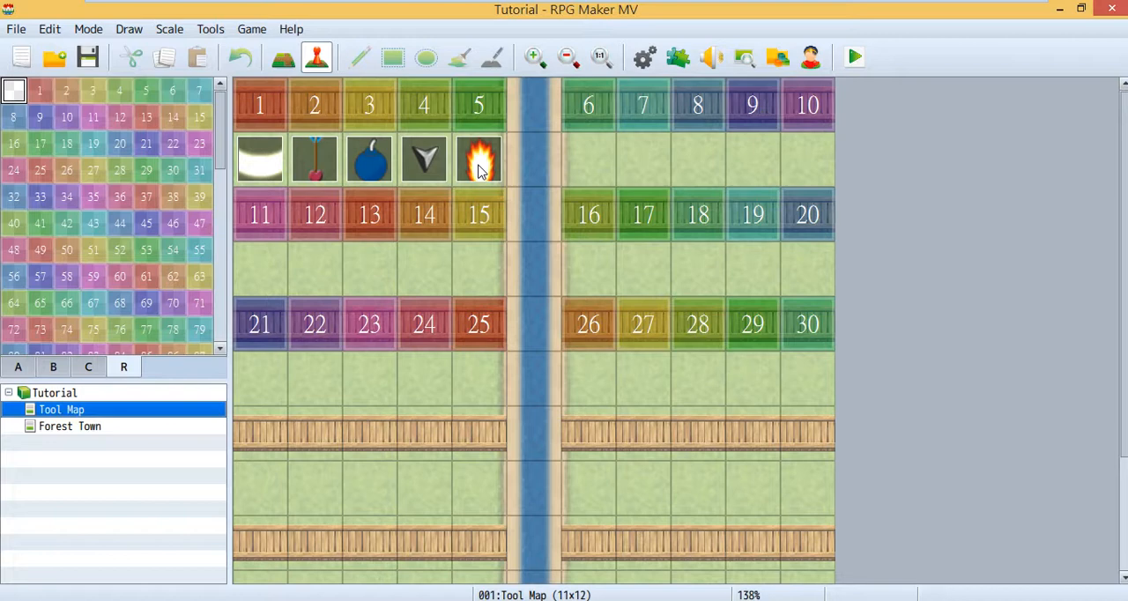
pyautogui.click(479, 159)
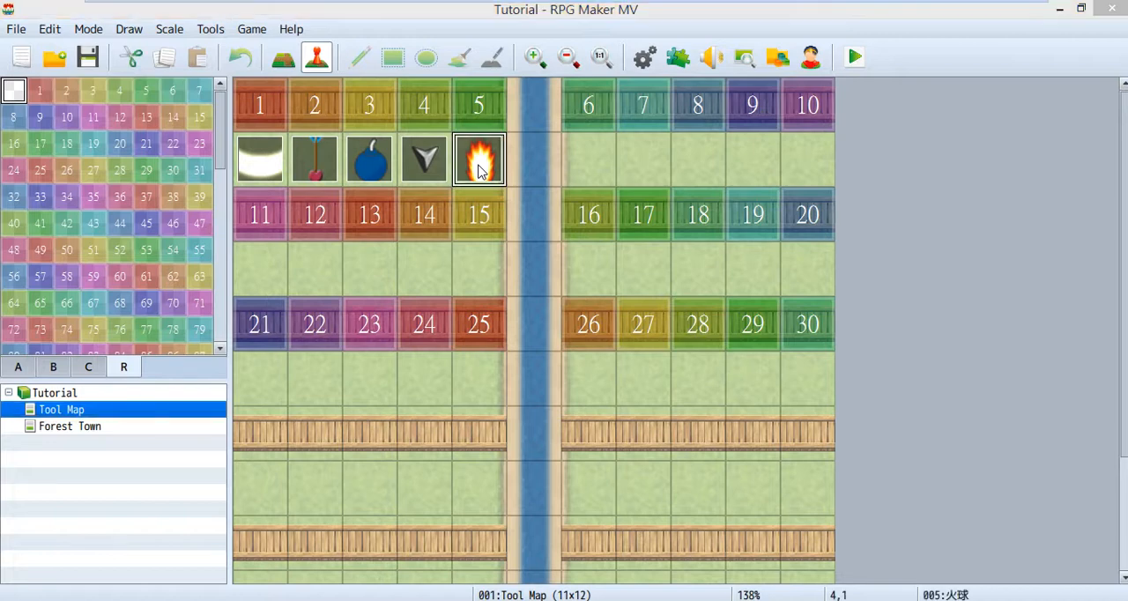
# Open the fireball event in the Event Editor to view its tool comments
pyautogui.doubleClick(478, 158)
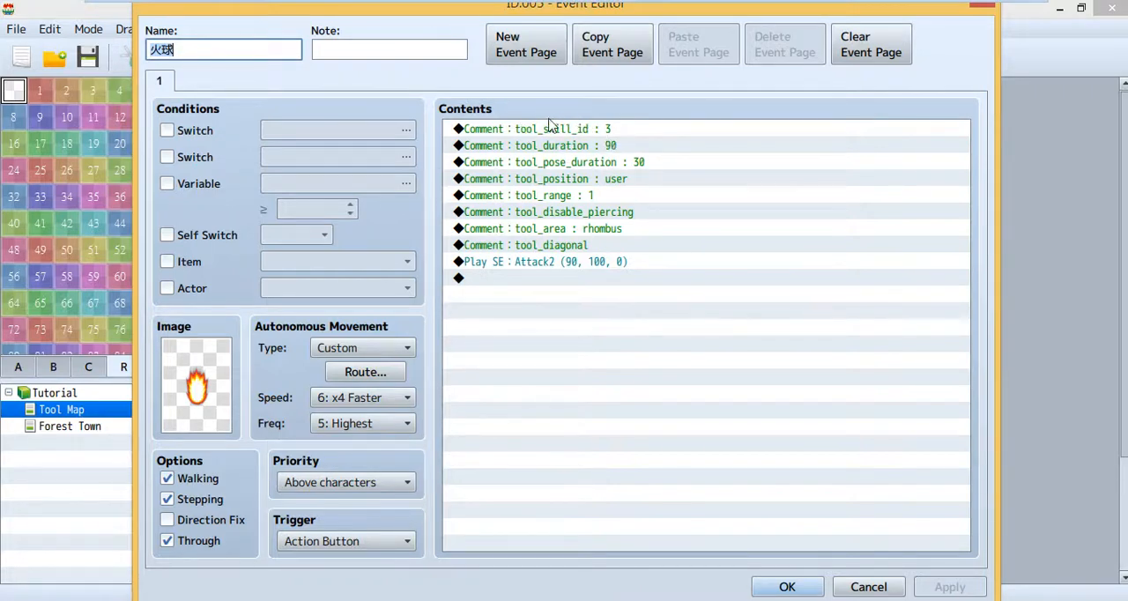
pyautogui.moveTo(626, 129)
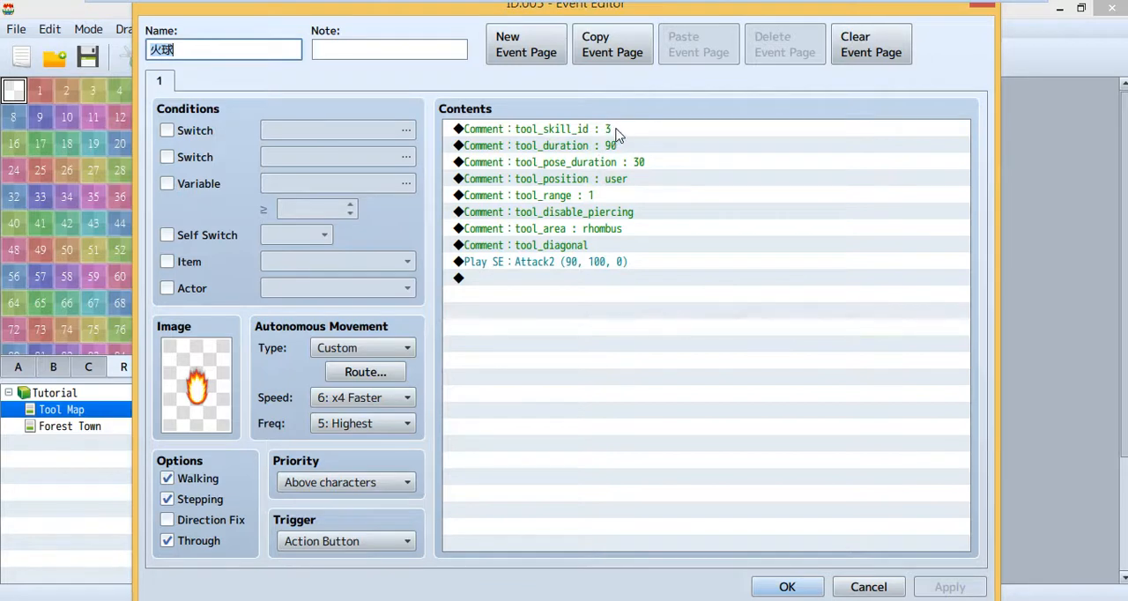
pyautogui.moveTo(696, 251)
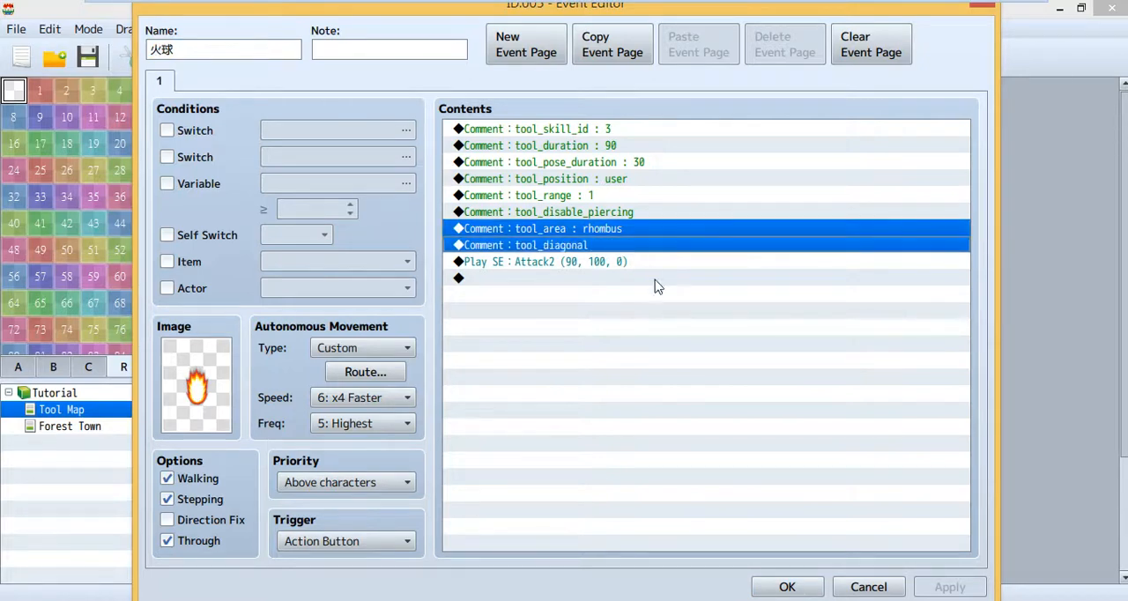
pyautogui.moveTo(624, 344)
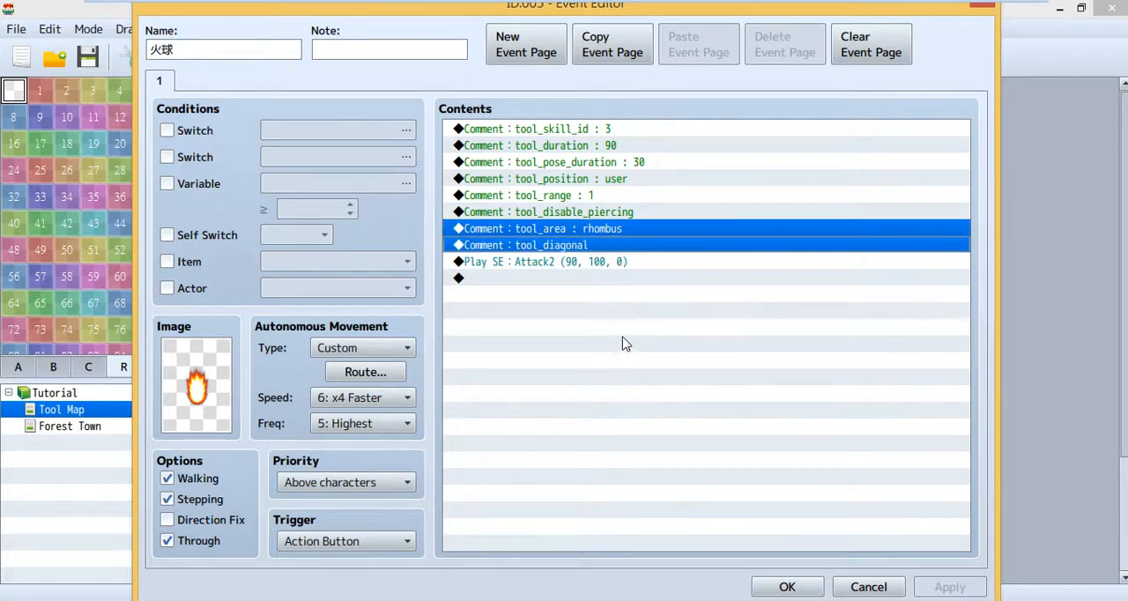
pyautogui.moveTo(589, 288)
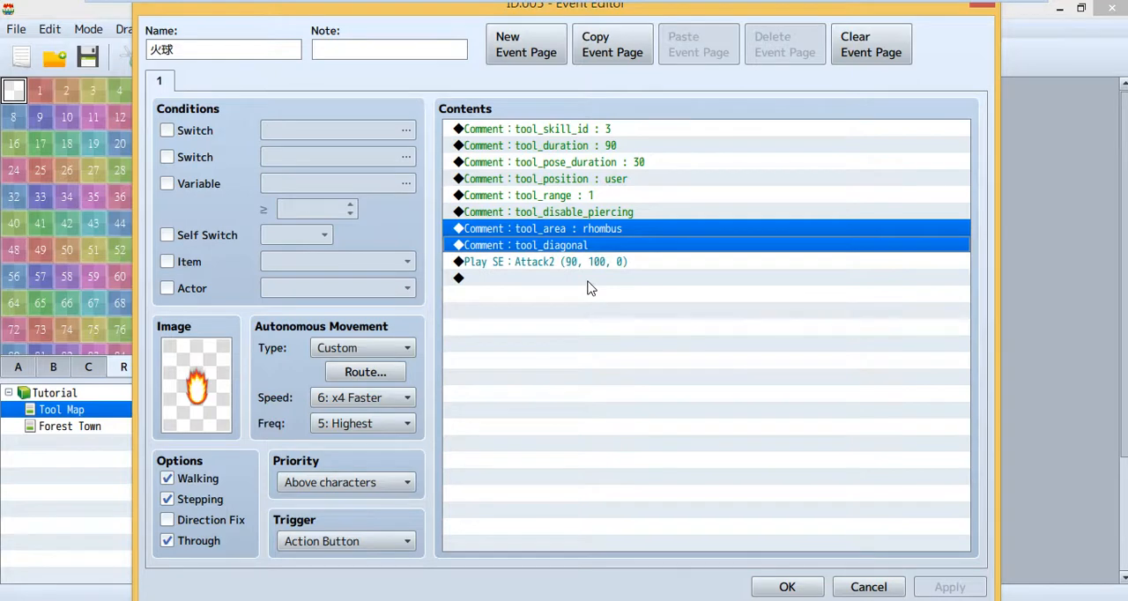
pyautogui.moveTo(590, 369)
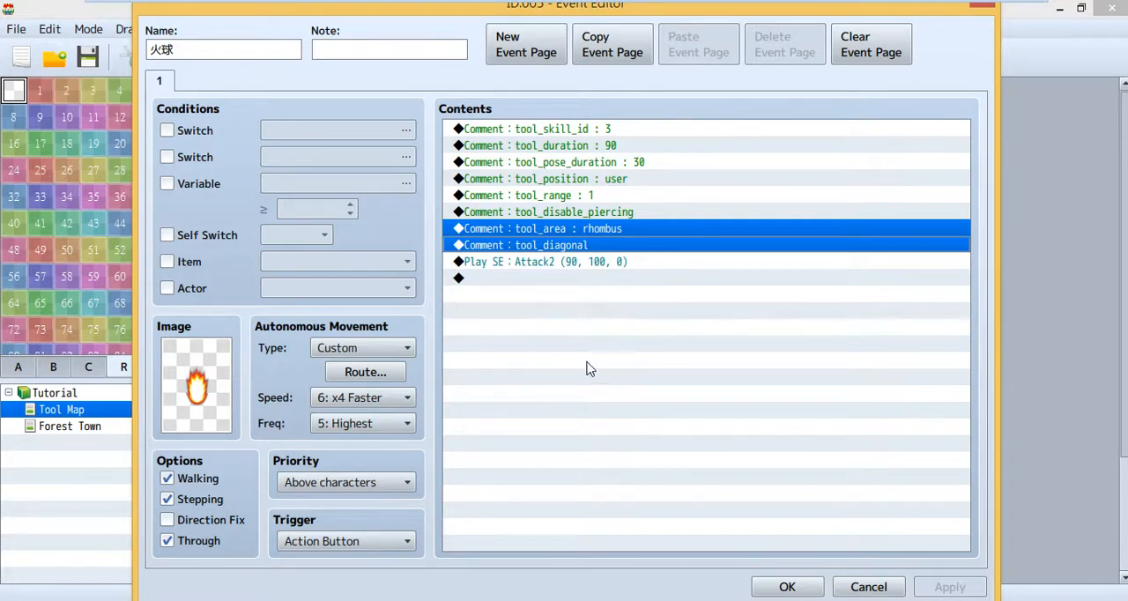
pyautogui.moveTo(492, 322)
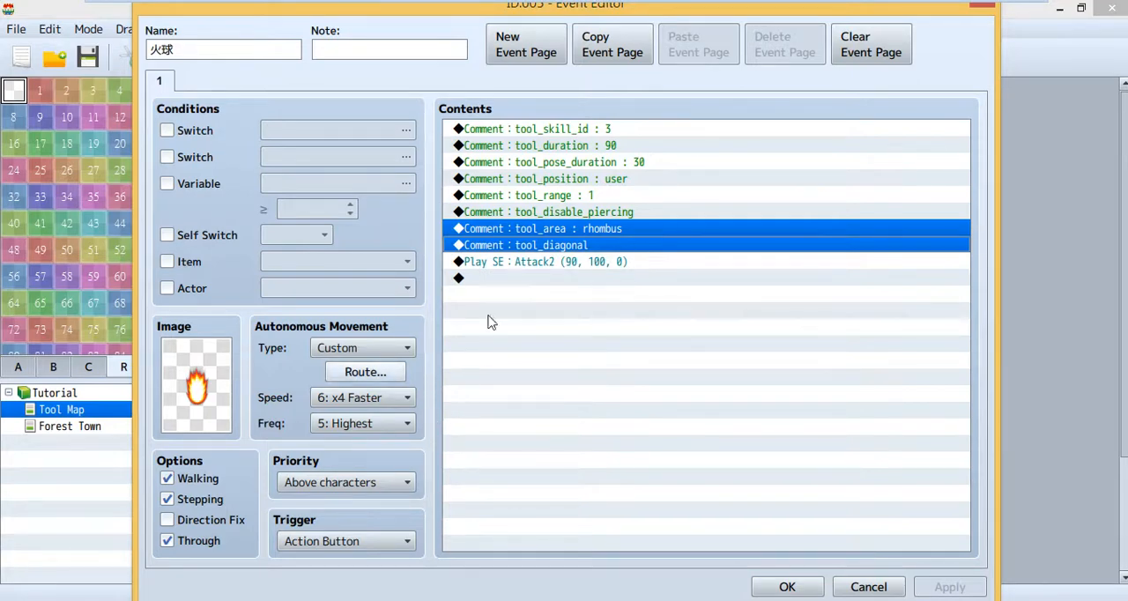
pyautogui.moveTo(302, 260)
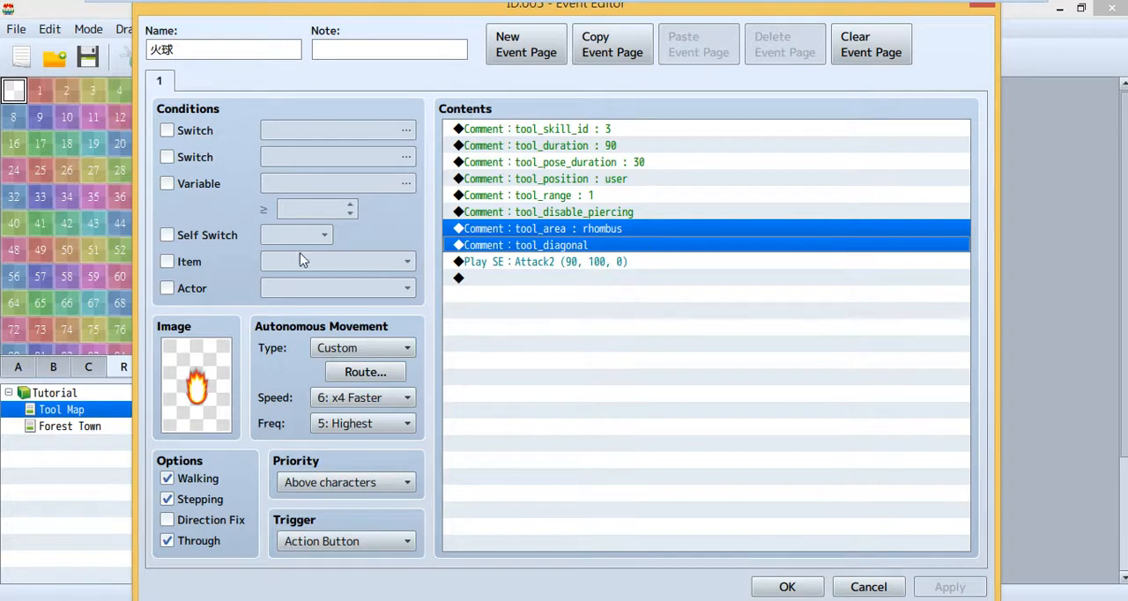
pyautogui.moveTo(593, 342)
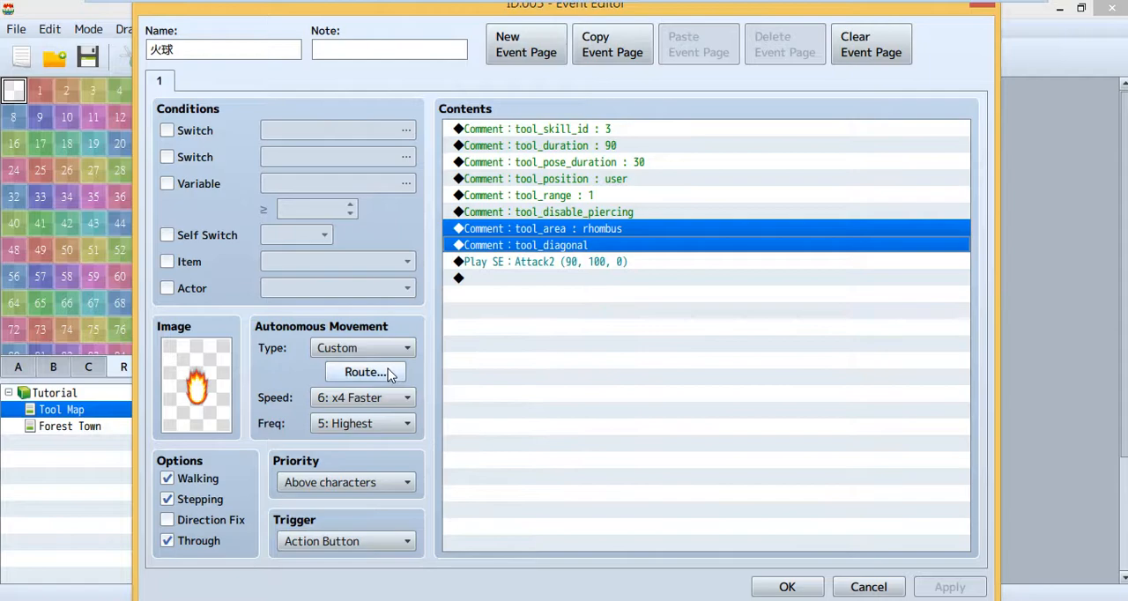
pyautogui.click(364, 371)
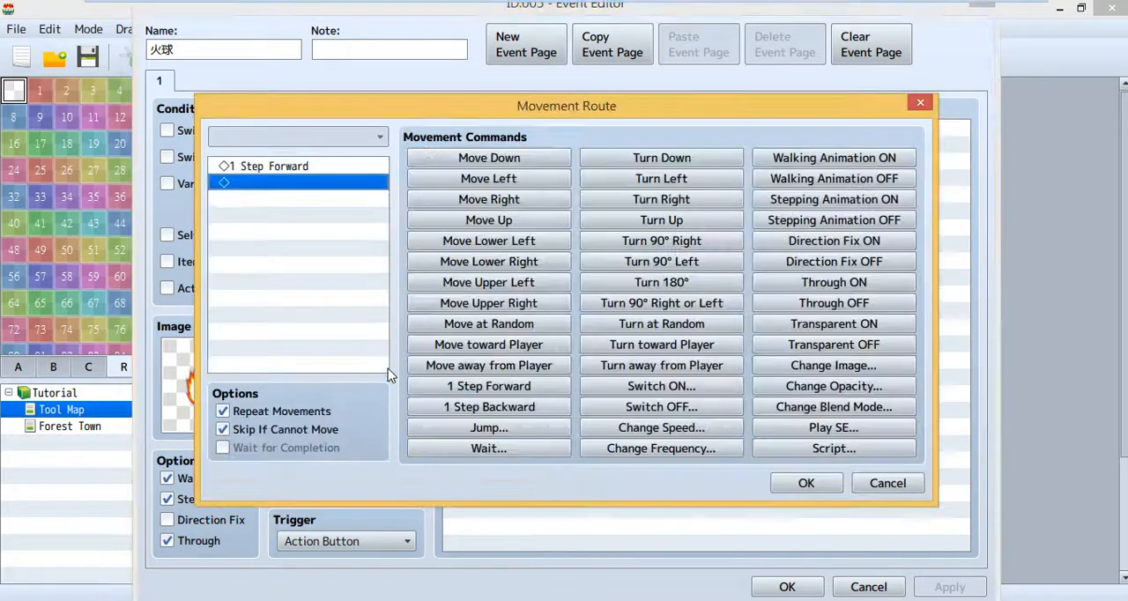
pyautogui.moveTo(566, 106); pyautogui.dragTo(746, 96)
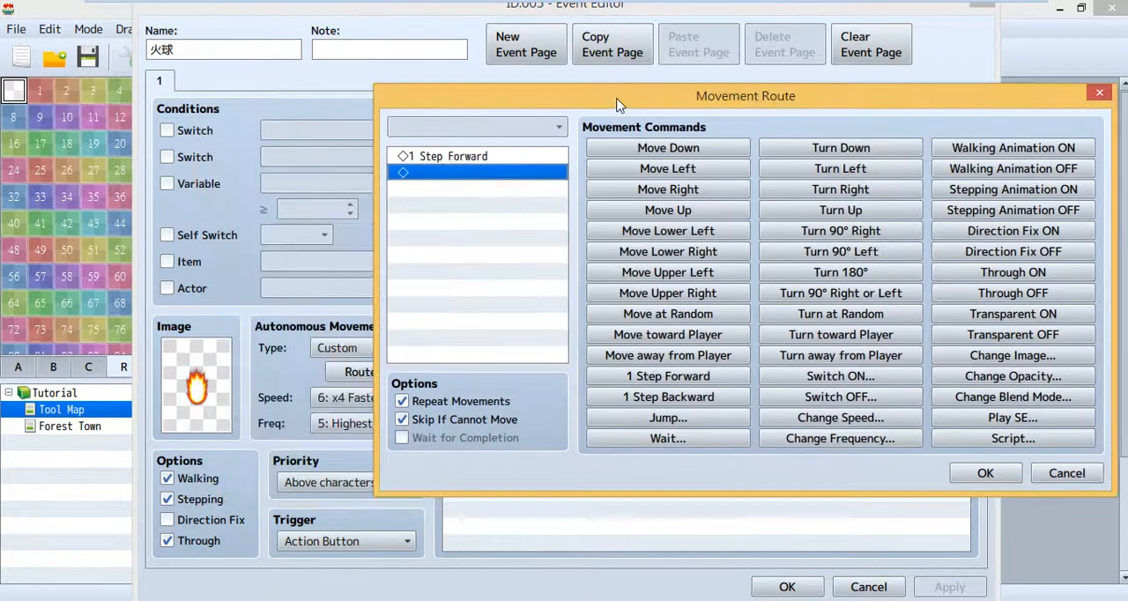
pyautogui.click(452, 156)
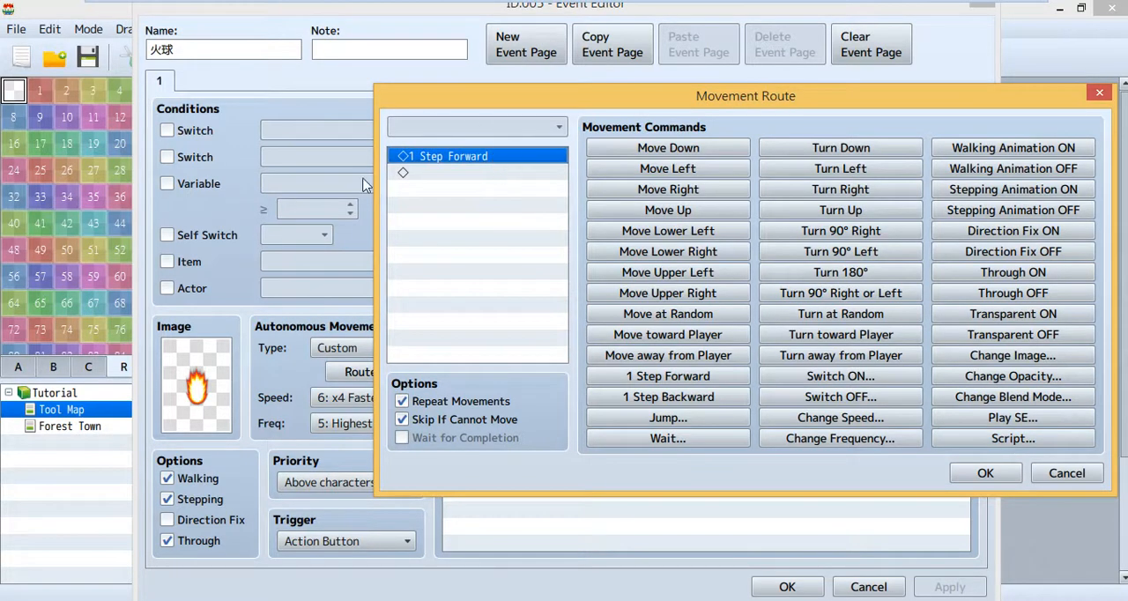
pyautogui.moveTo(469, 181)
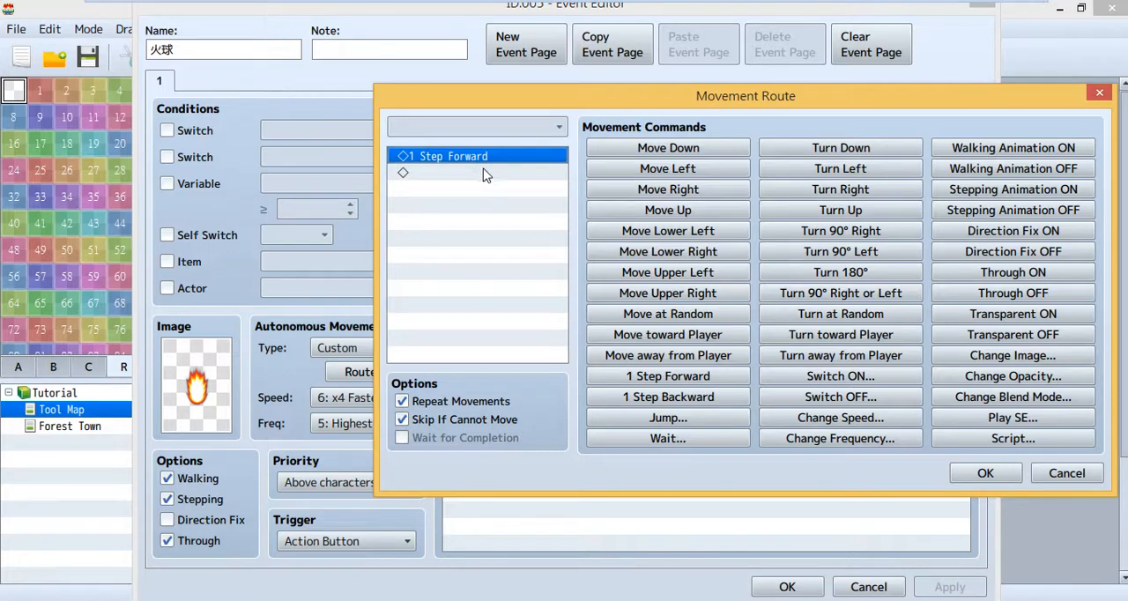
pyautogui.moveTo(569, 247)
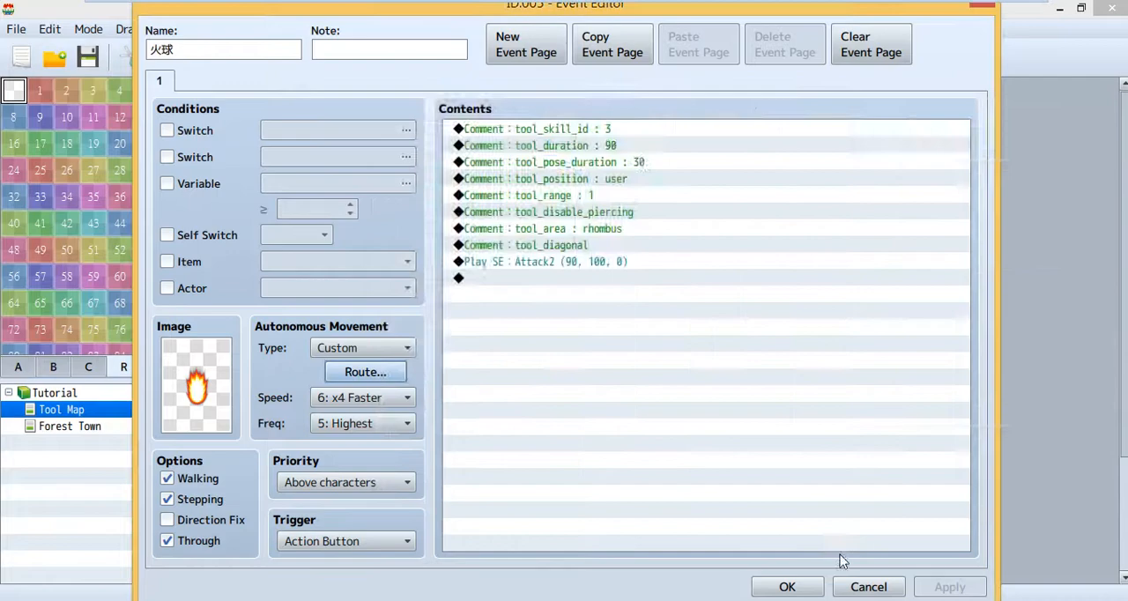
# Close the fireball event, check Fire ball's Tool Id 5 and Ghost's stats, then exit the database
pyautogui.click(788, 587)
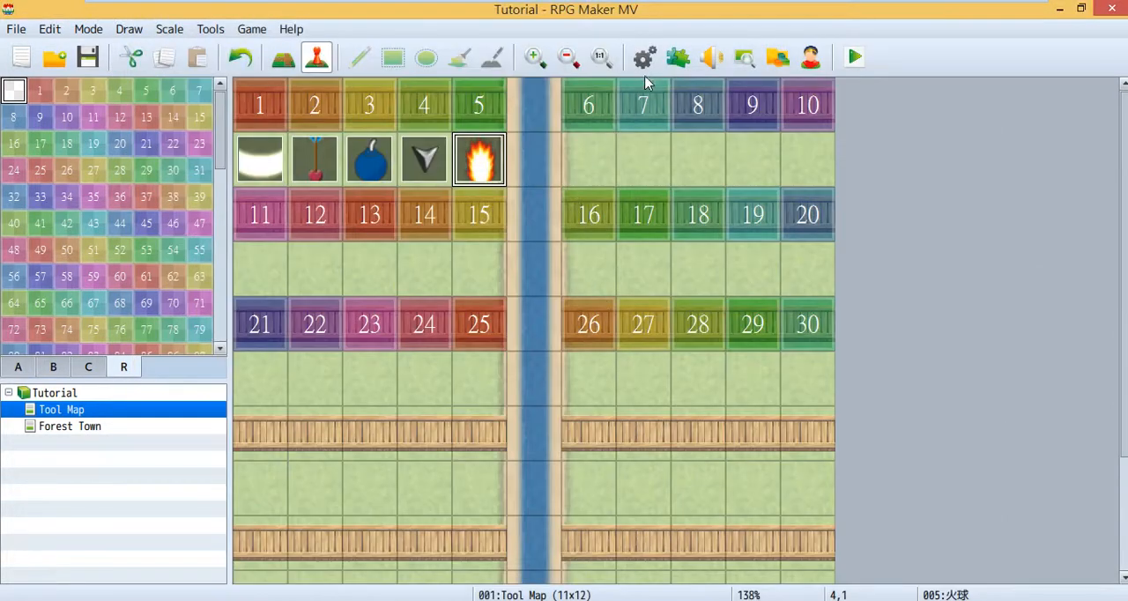
pyautogui.click(643, 57)
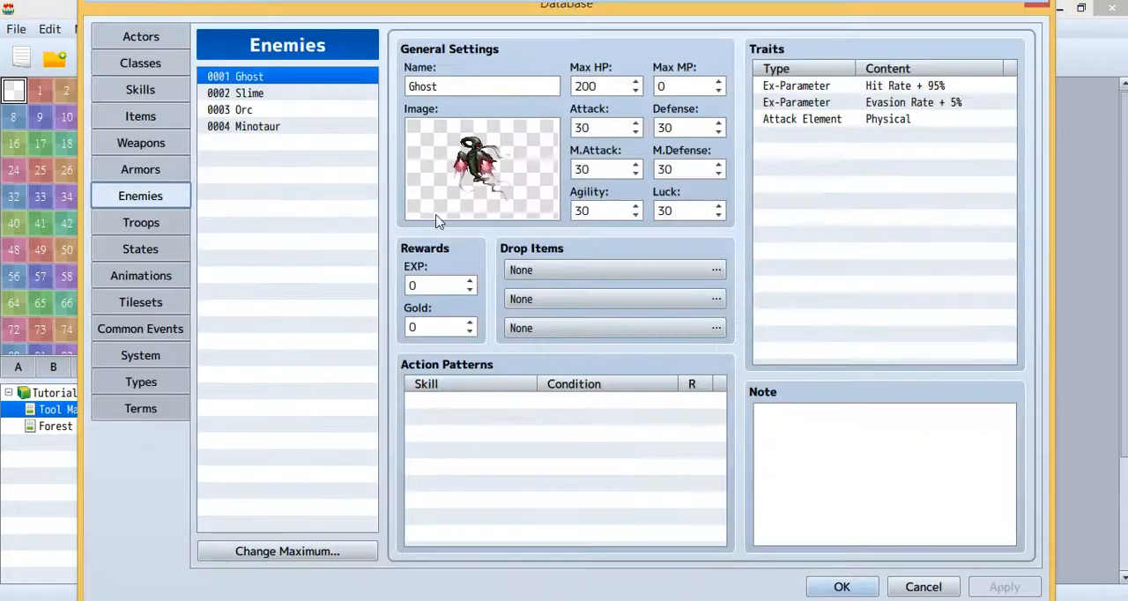
pyautogui.moveTo(140, 89)
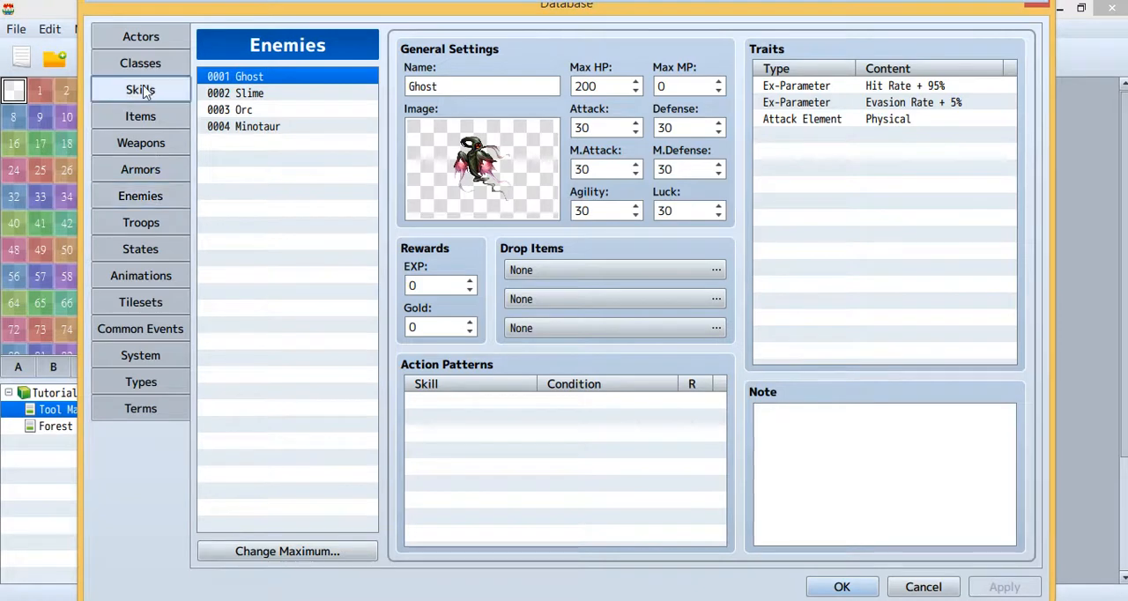
pyautogui.click(140, 89)
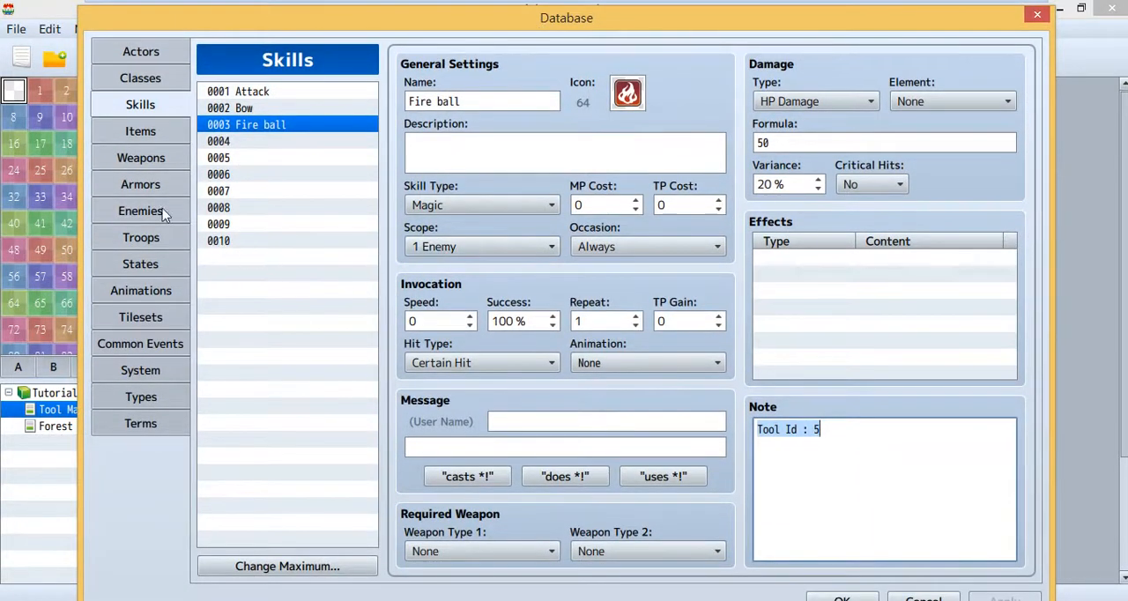
pyautogui.click(140, 211)
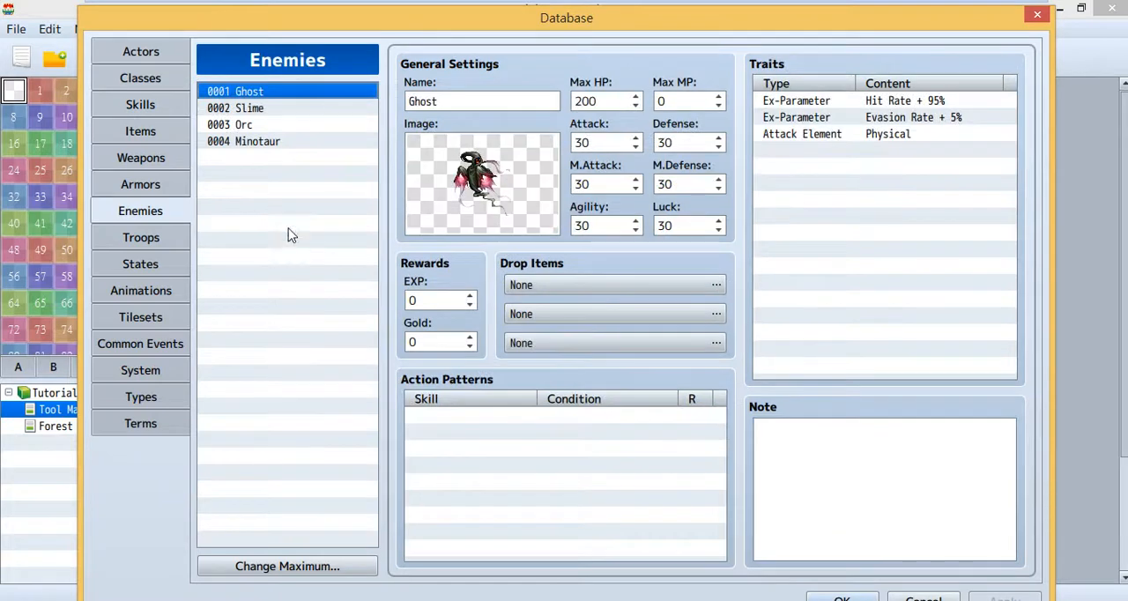
pyautogui.moveTo(414, 177)
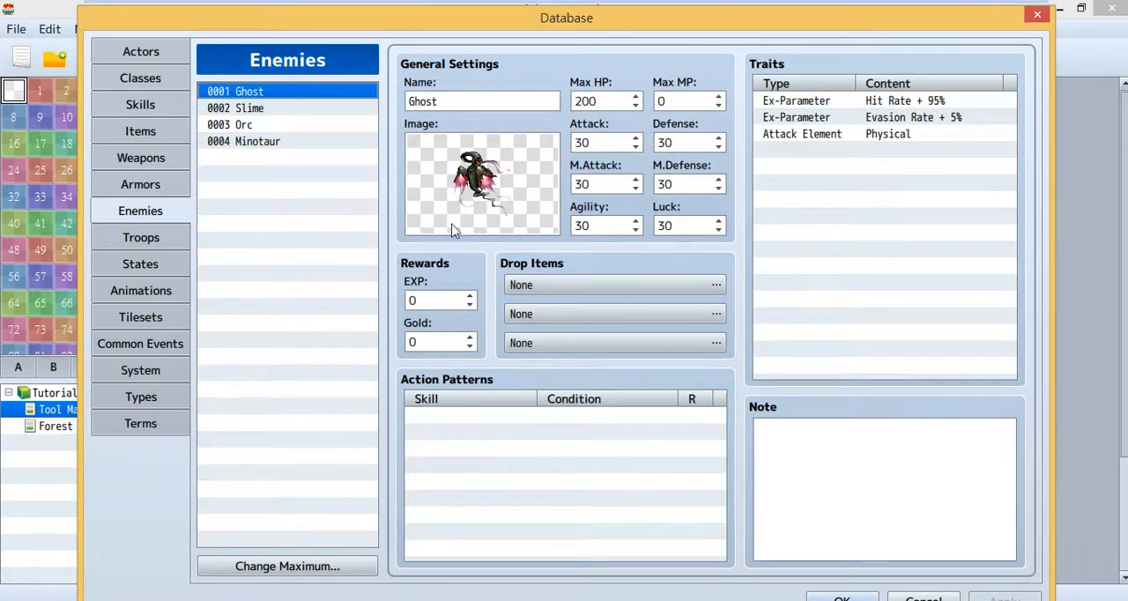
pyautogui.moveTo(485, 196)
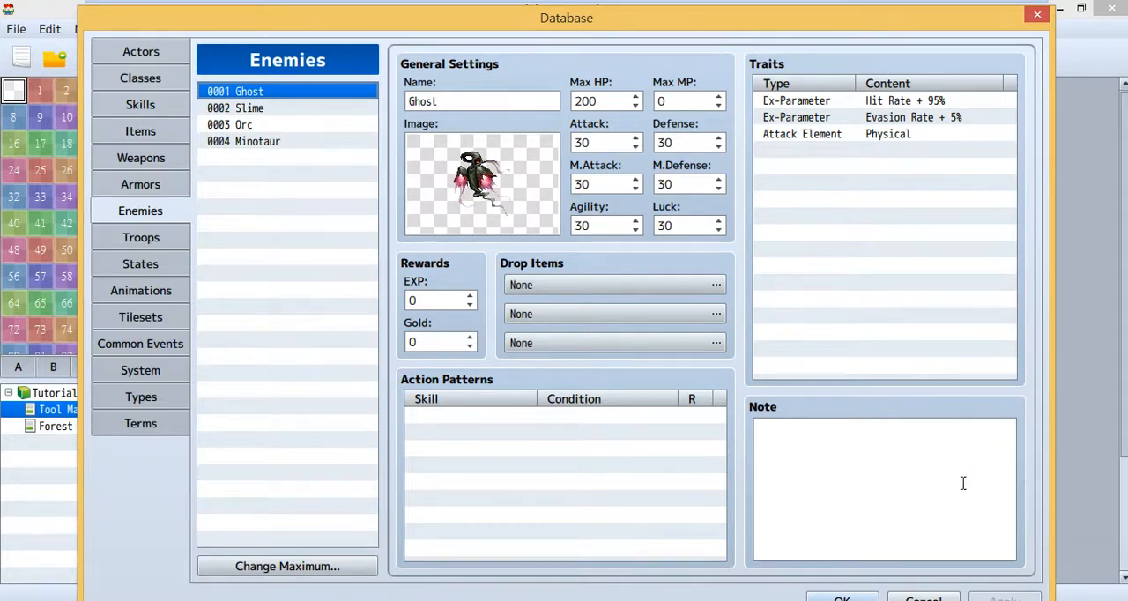
pyautogui.moveTo(829, 483)
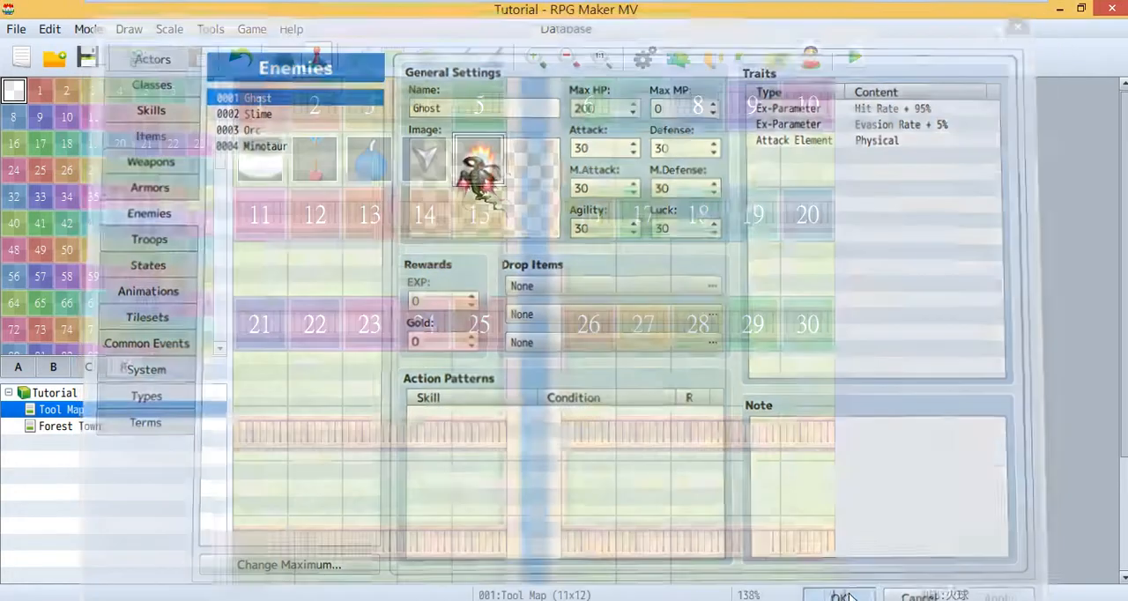
pyautogui.click(837, 595)
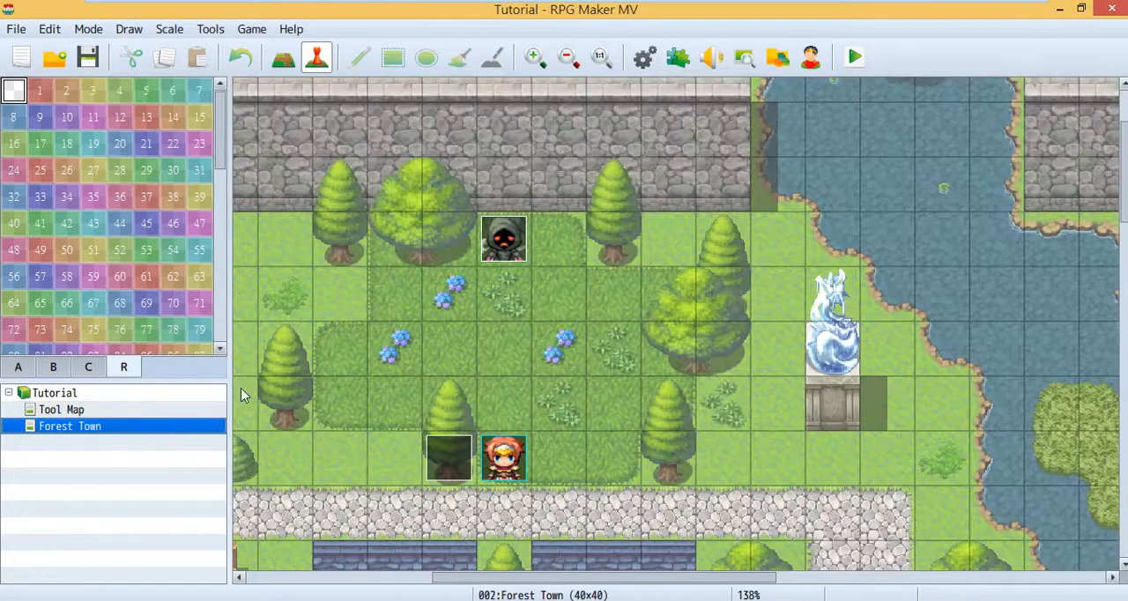
pyautogui.moveTo(518, 245)
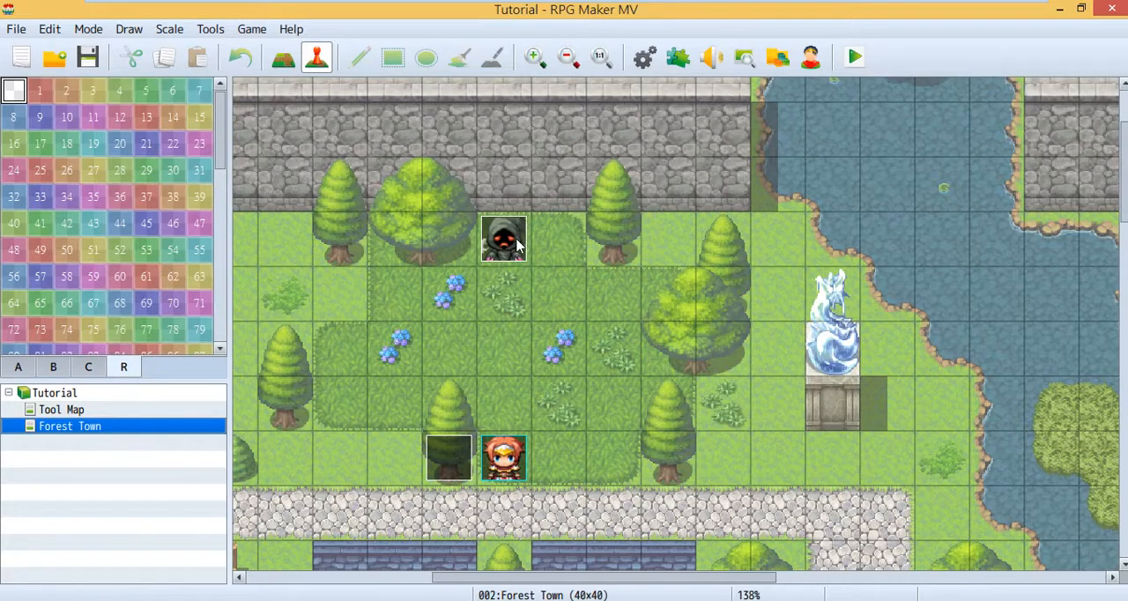
# Open the Forest Town ghost event and its Autonomous Movement route
pyautogui.doubleClick(504, 238)
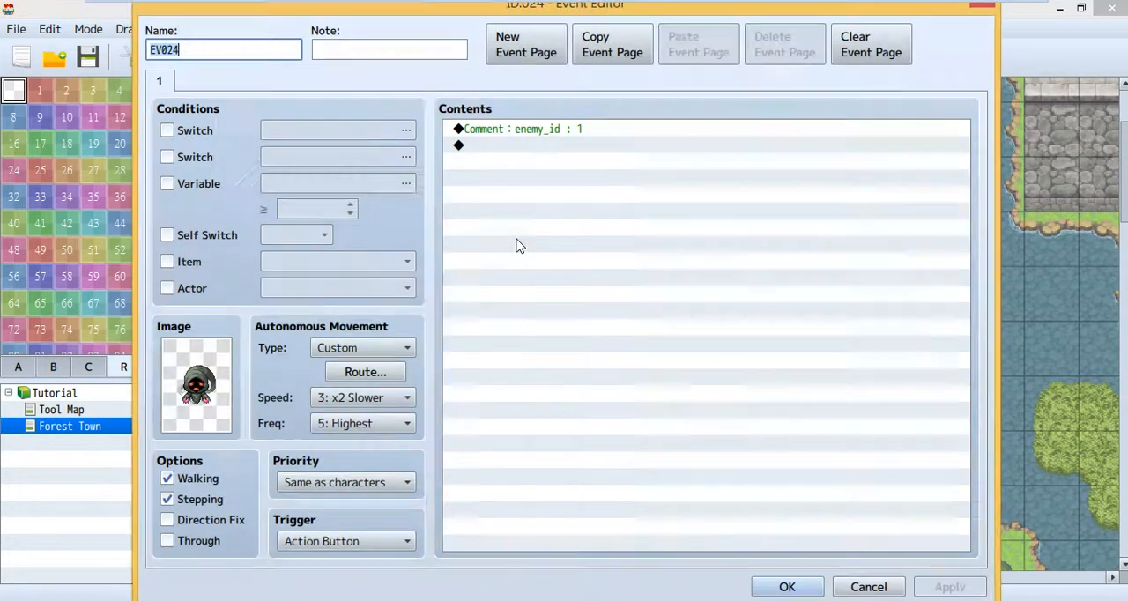
pyautogui.moveTo(642, 173)
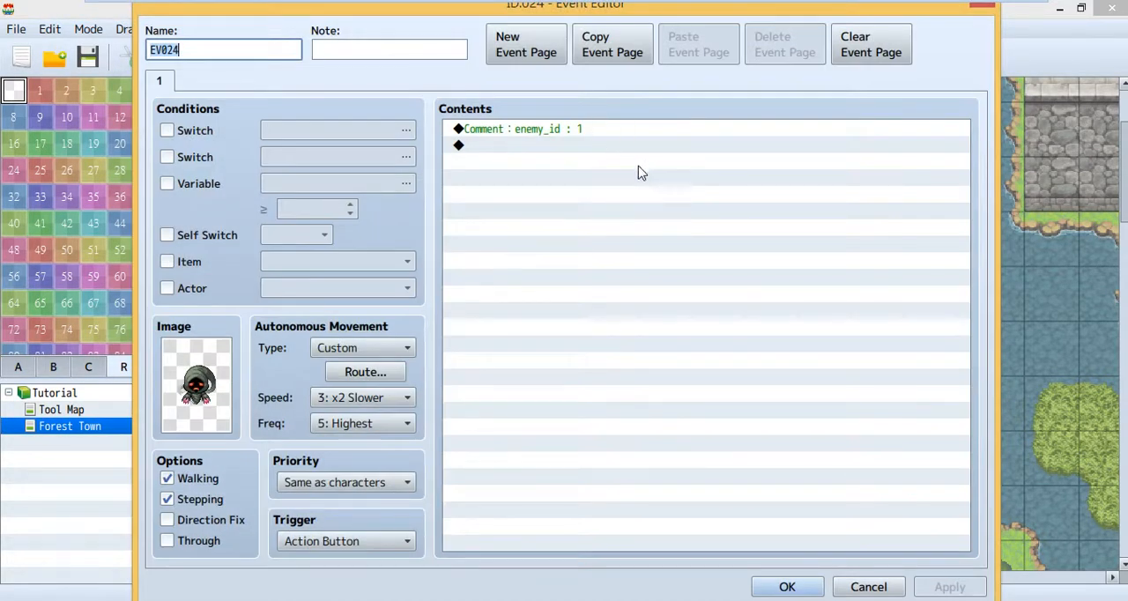
pyautogui.moveTo(537, 159)
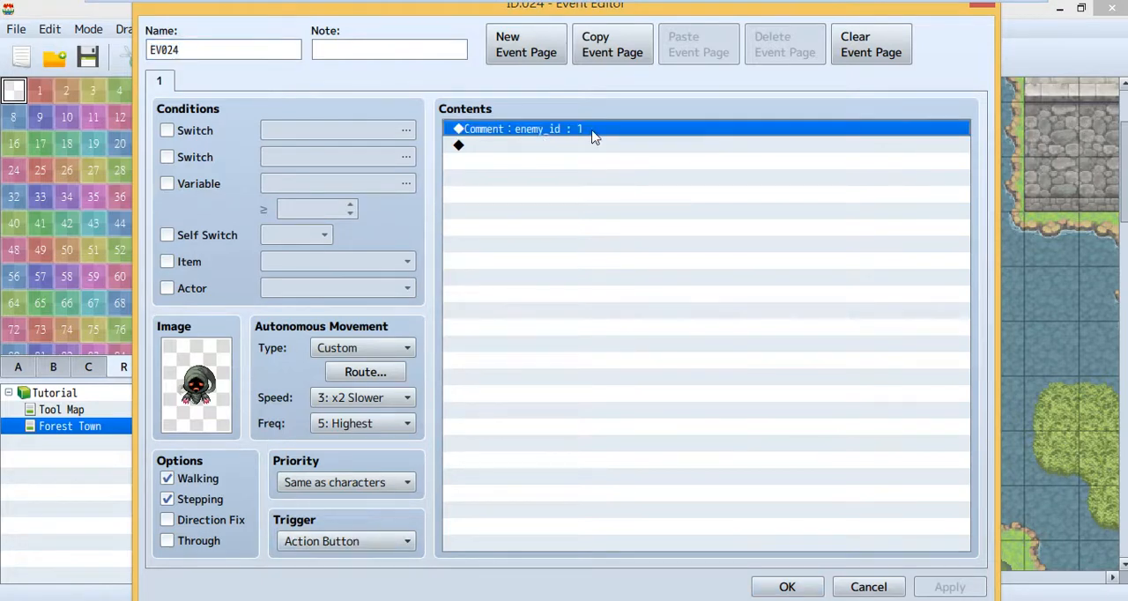
pyautogui.moveTo(519, 157)
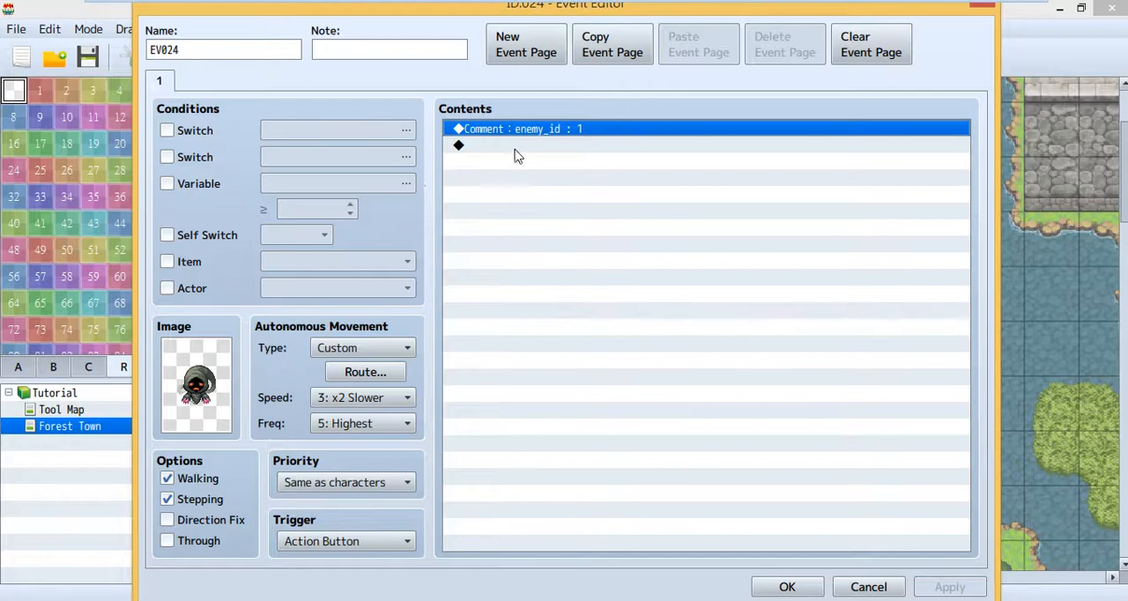
pyautogui.moveTo(441, 332)
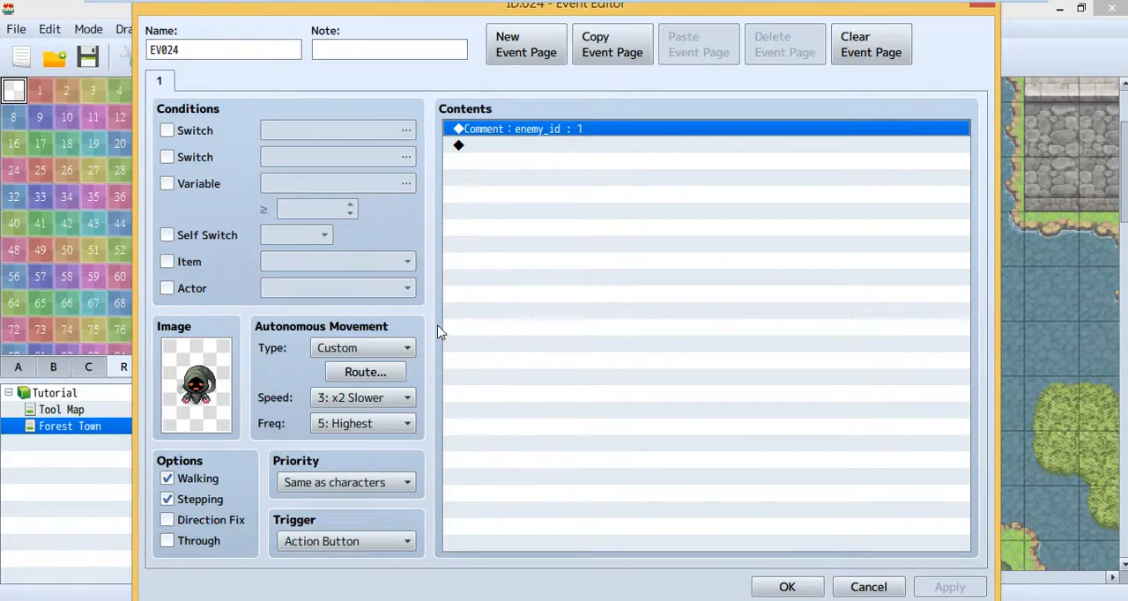
pyautogui.click(365, 371)
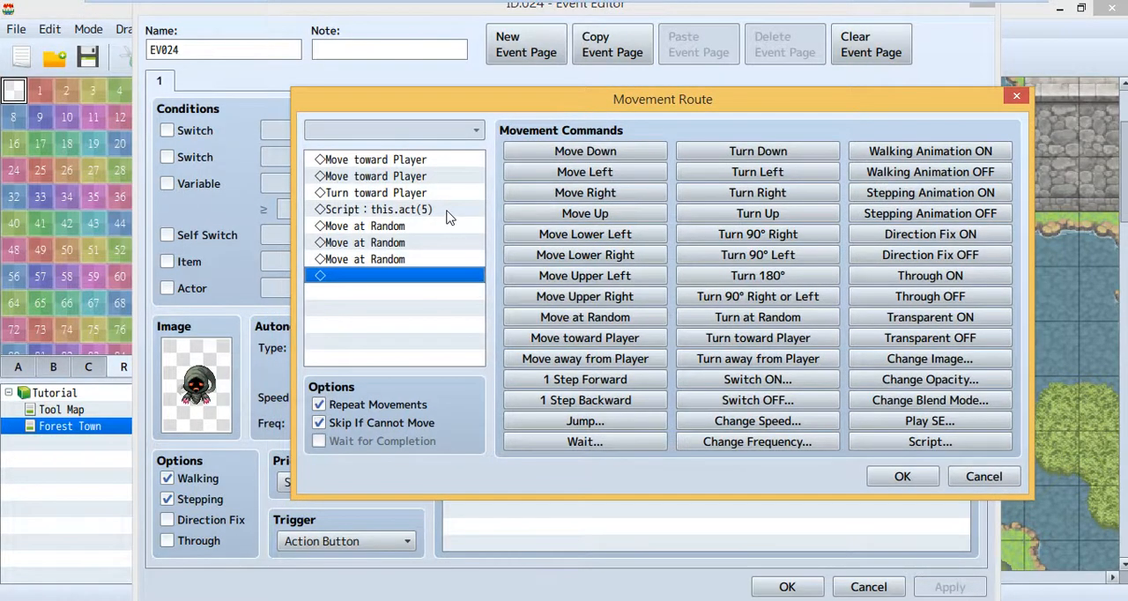
# Inspect the route's Script step, leaving its this.act(5) code unchanged
pyautogui.click(379, 209)
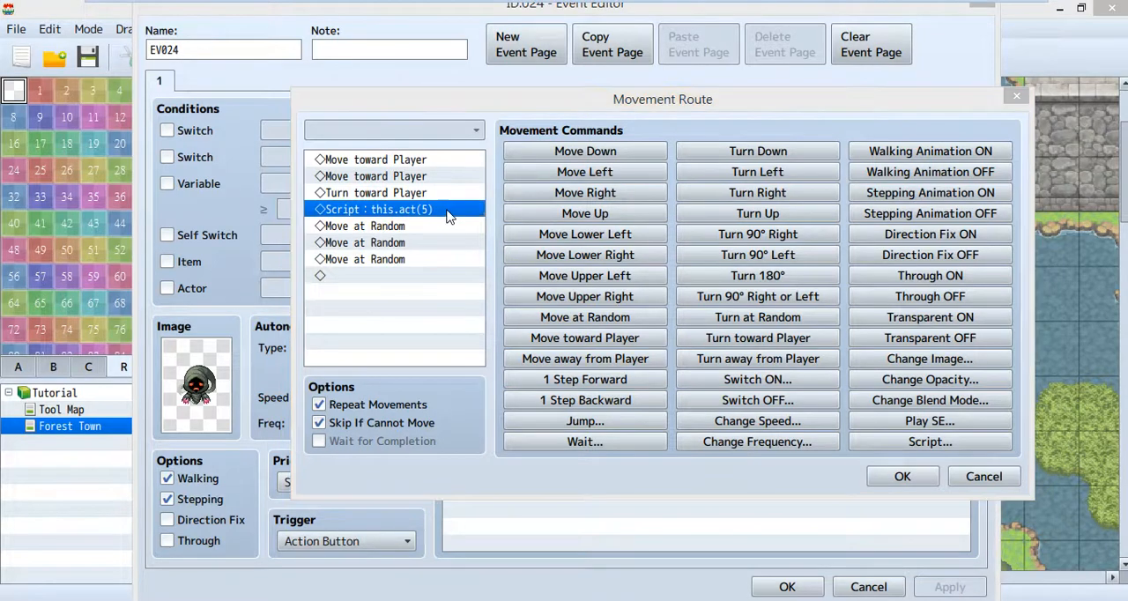
pyautogui.doubleClick(376, 209)
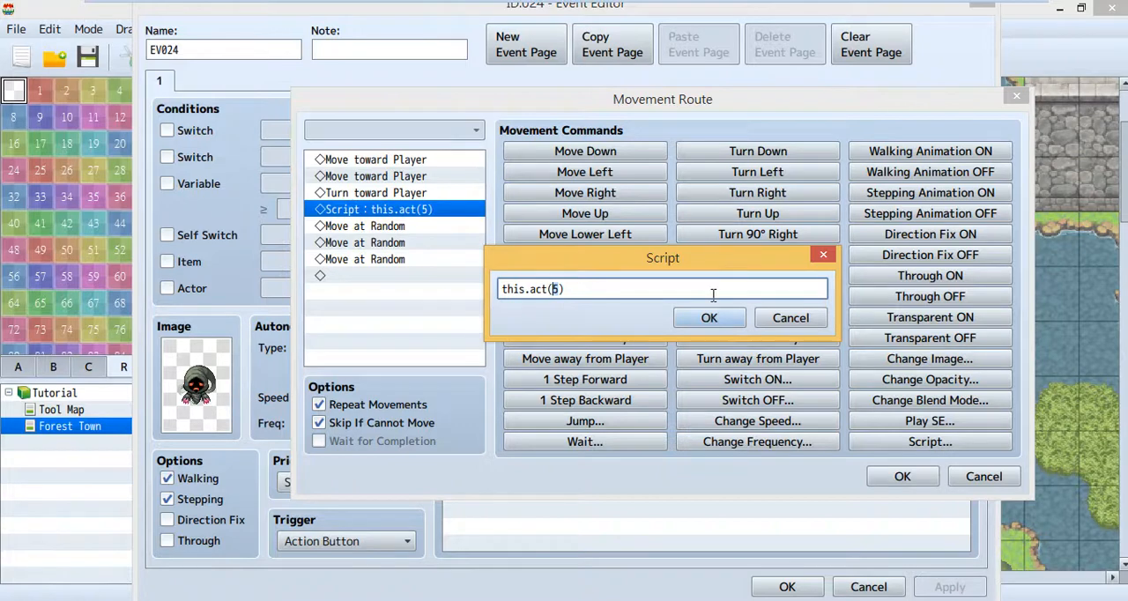
pyautogui.click(709, 317)
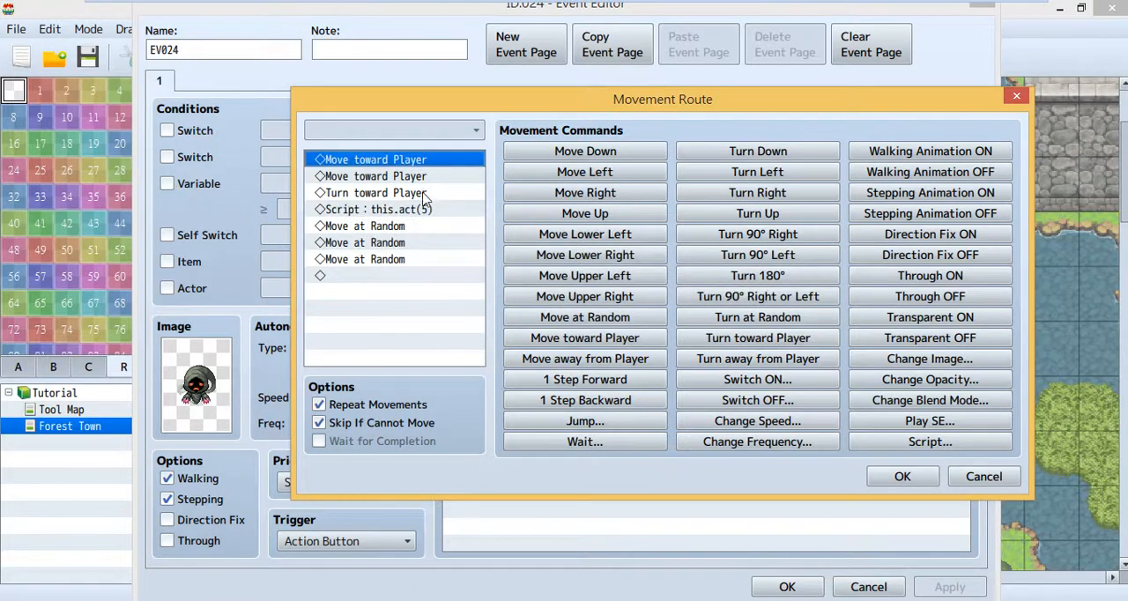
# Check the move toward player, turn toward player and move at random steps
pyautogui.click(379, 176)
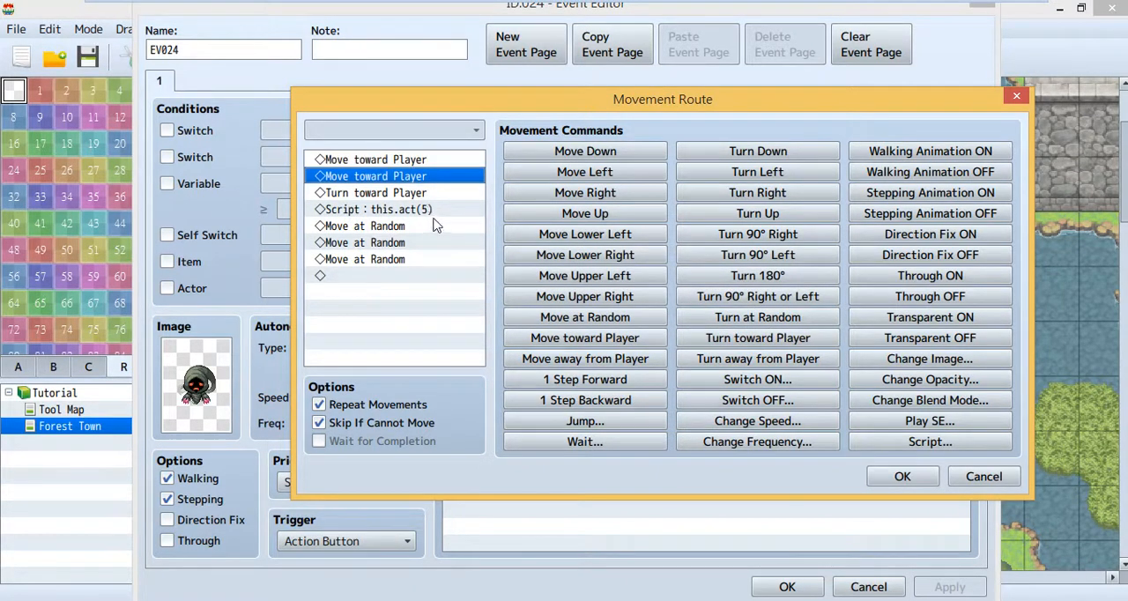
pyautogui.click(375, 193)
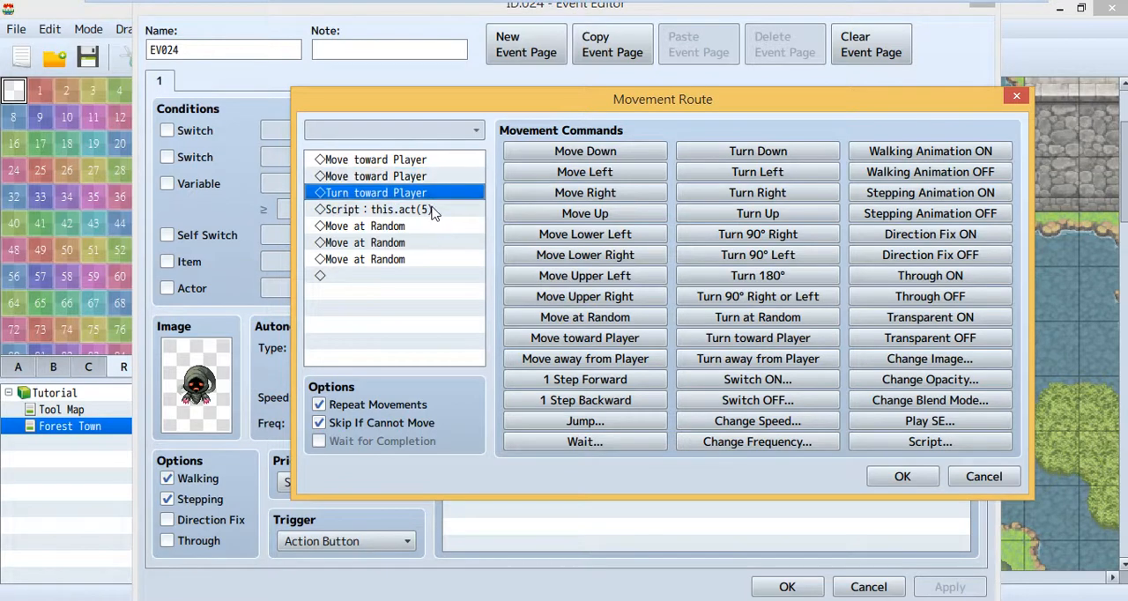
pyautogui.click(370, 242)
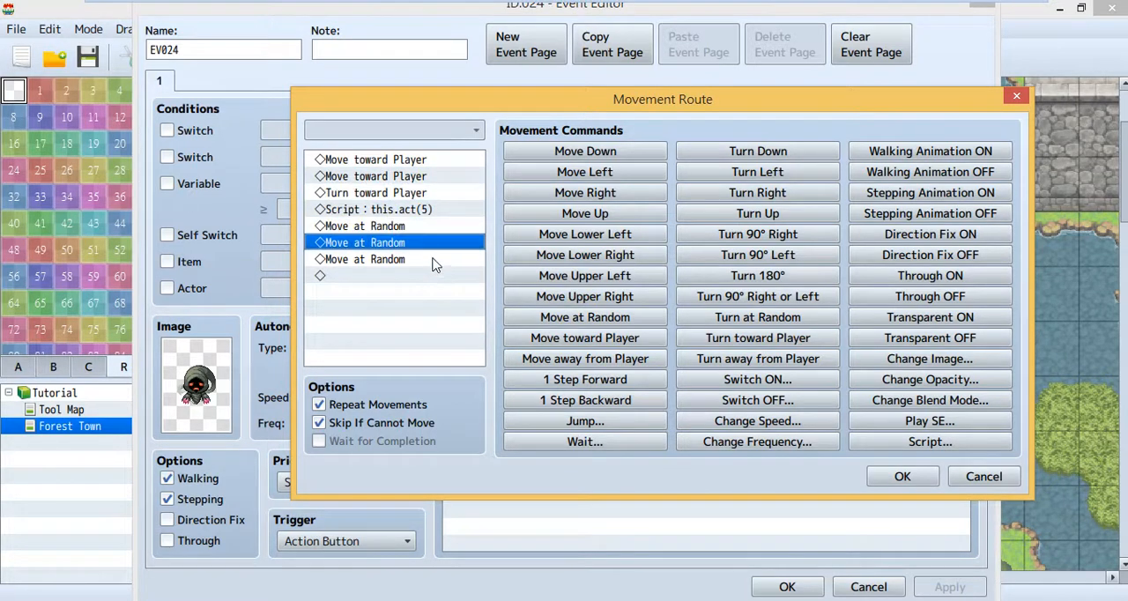
pyautogui.click(364, 258)
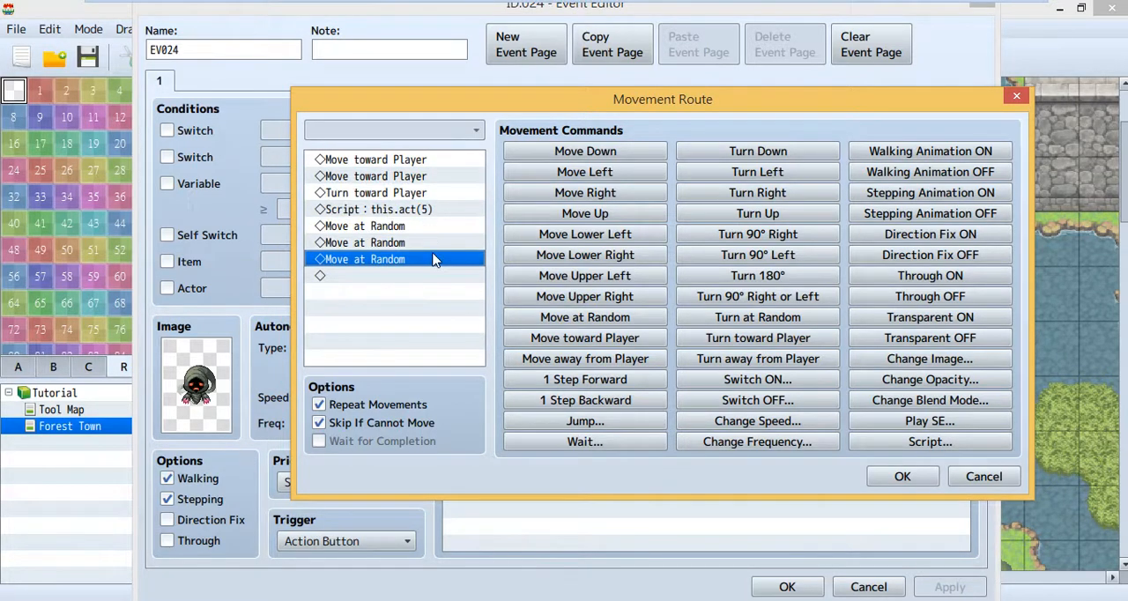
pyautogui.click(388, 226)
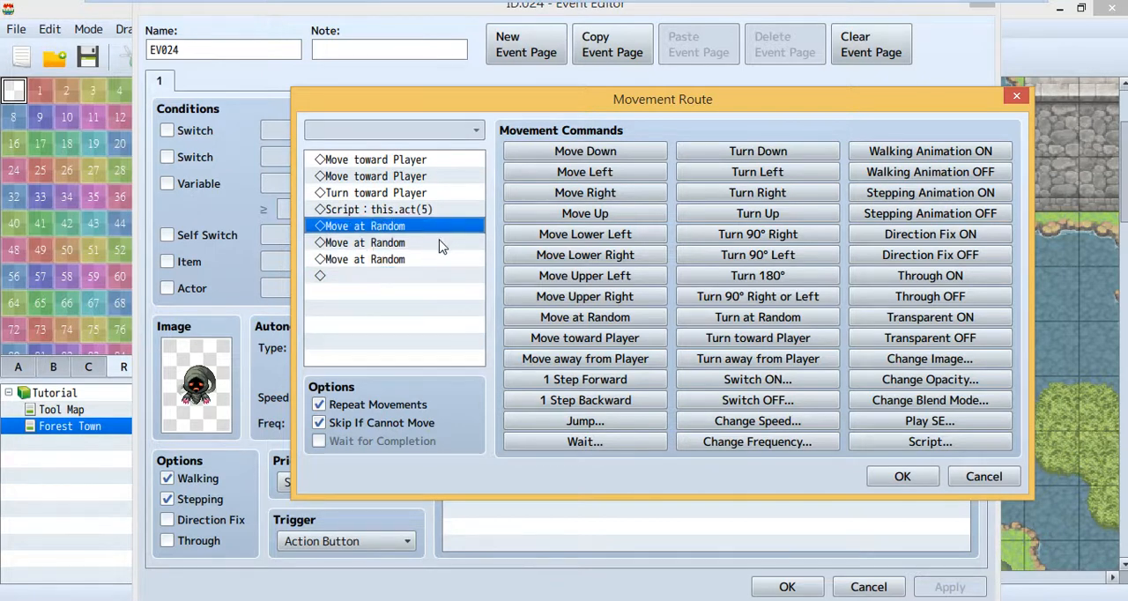
pyautogui.moveTo(438, 263)
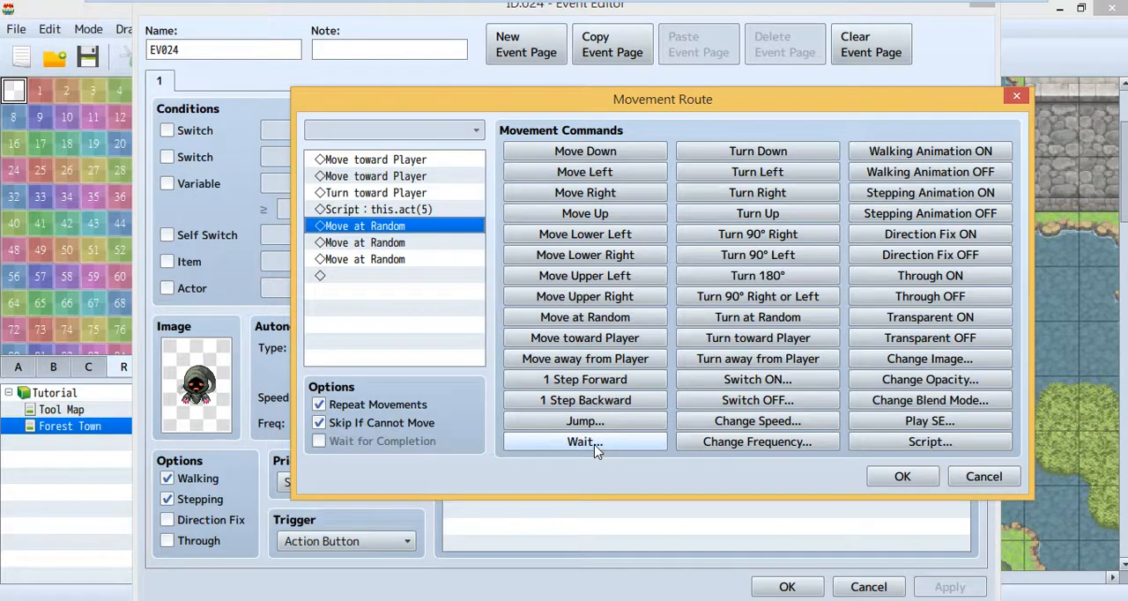
pyautogui.moveTo(585, 379)
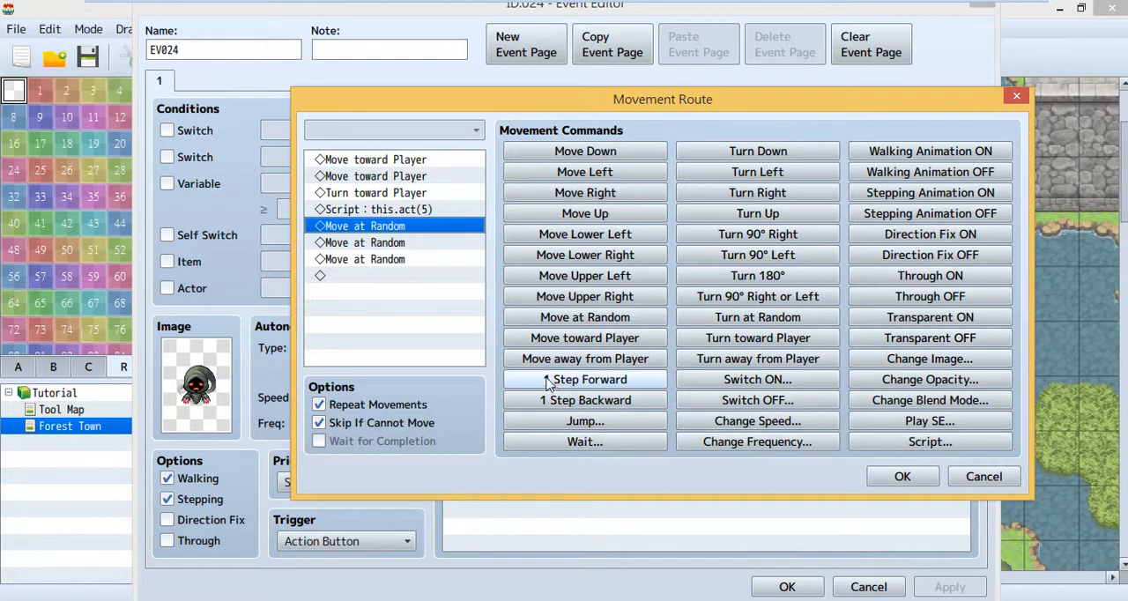
# Close the movement route and ghost event without changes, then start a playtest
pyautogui.click(902, 476)
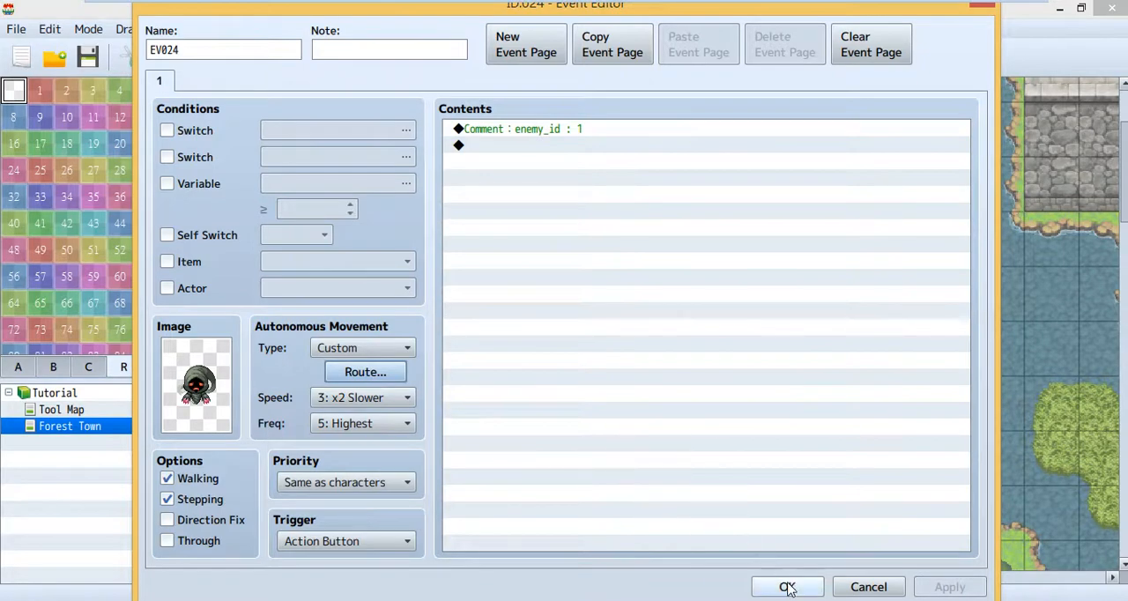
pyautogui.click(787, 587)
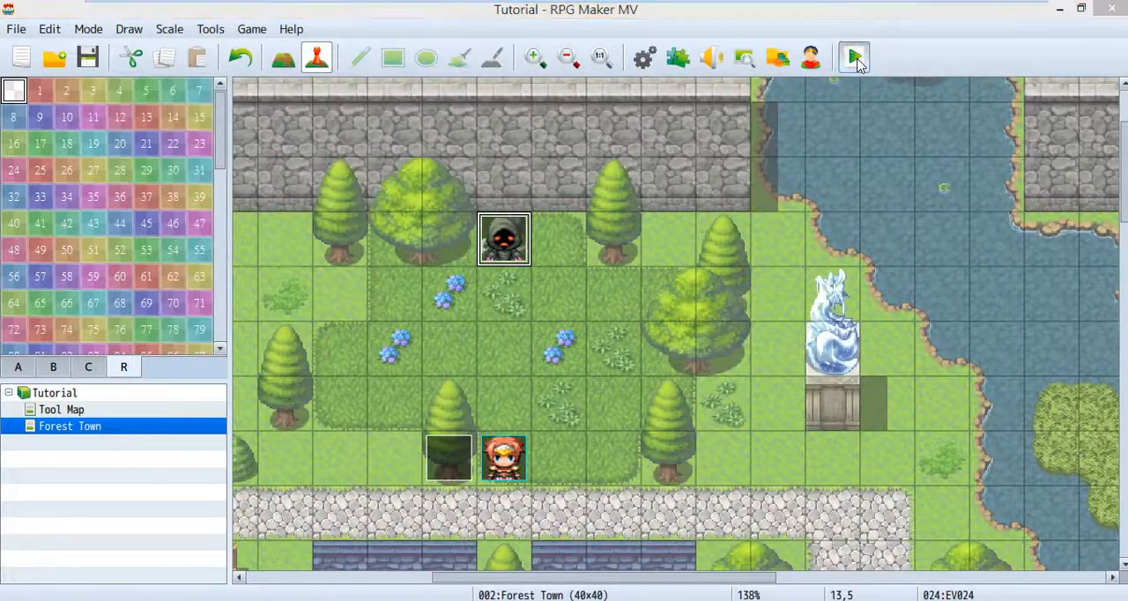
pyautogui.click(854, 57)
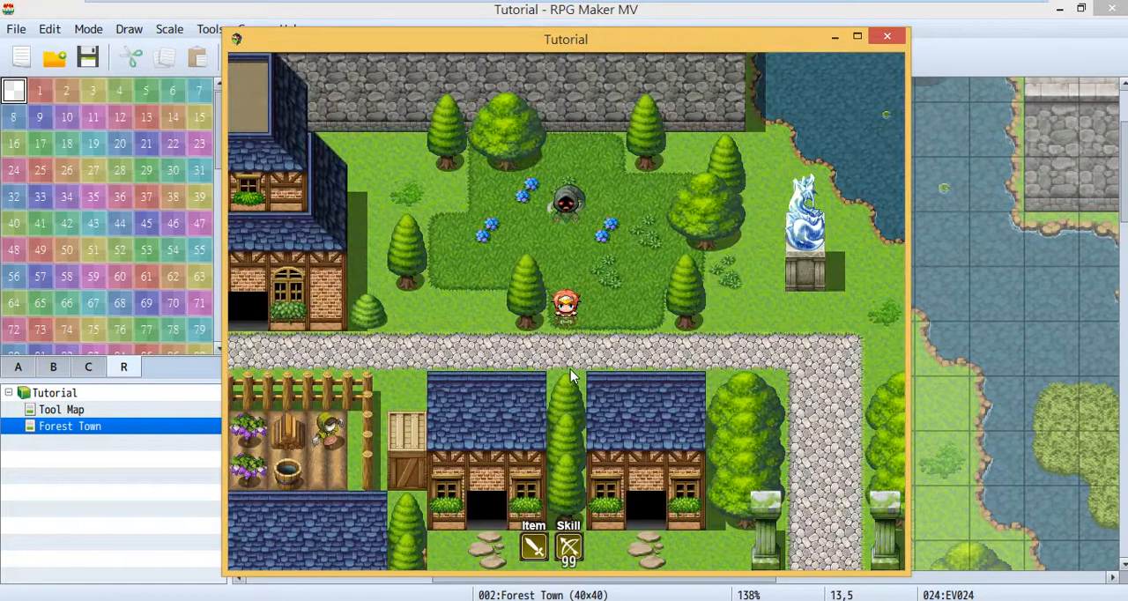
# Walk the hero south past Forest Town's houses and shops while fireballs fly
pyautogui.scroll(-3)
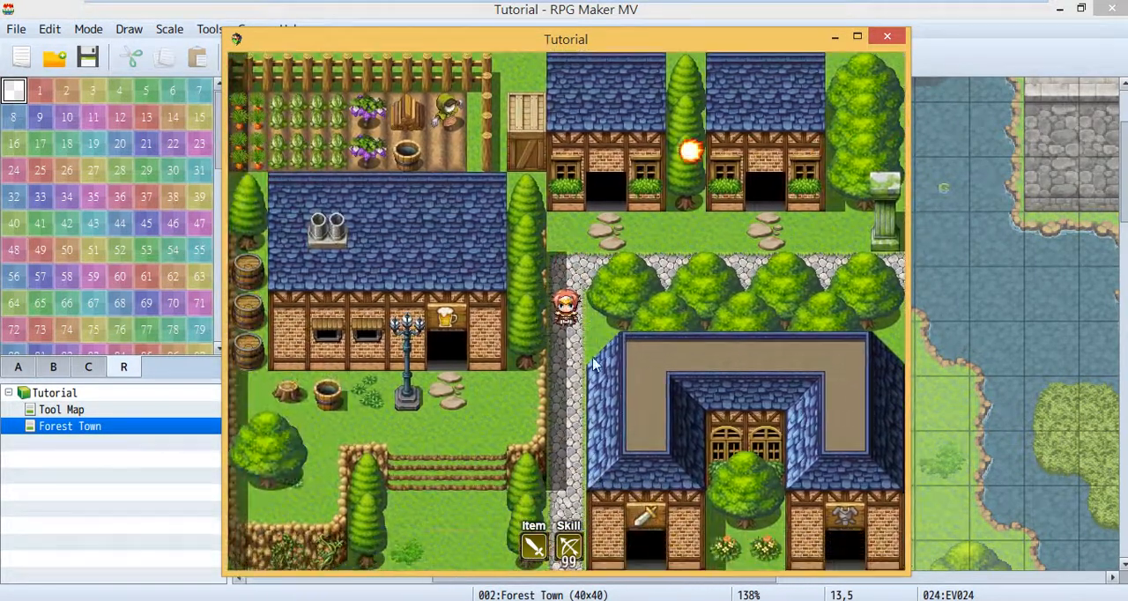
pyautogui.scroll(-3)
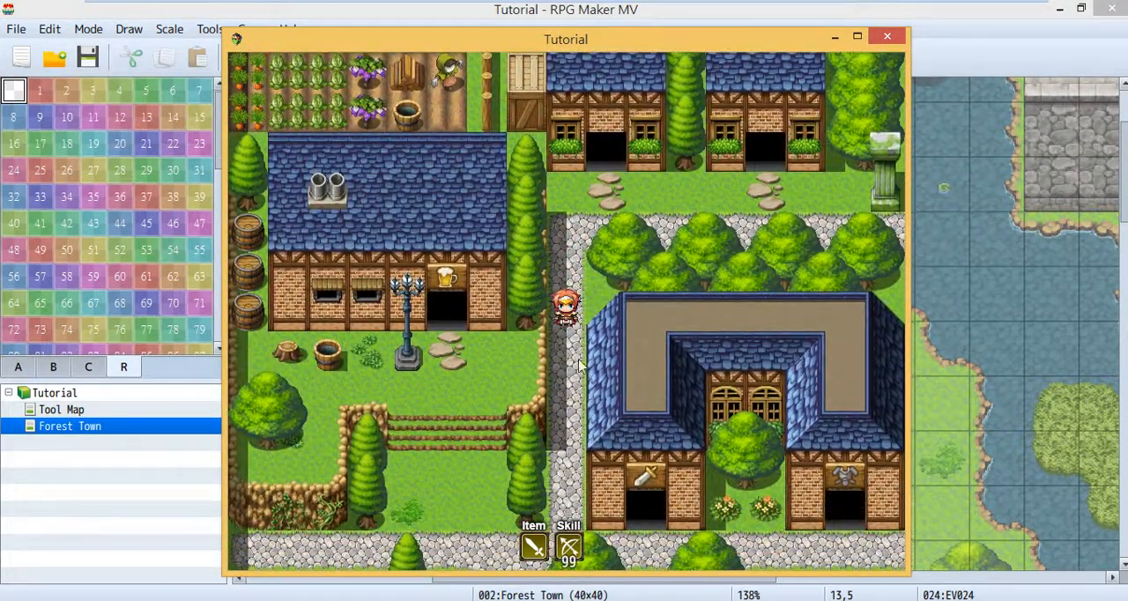
pyautogui.scroll(-3)
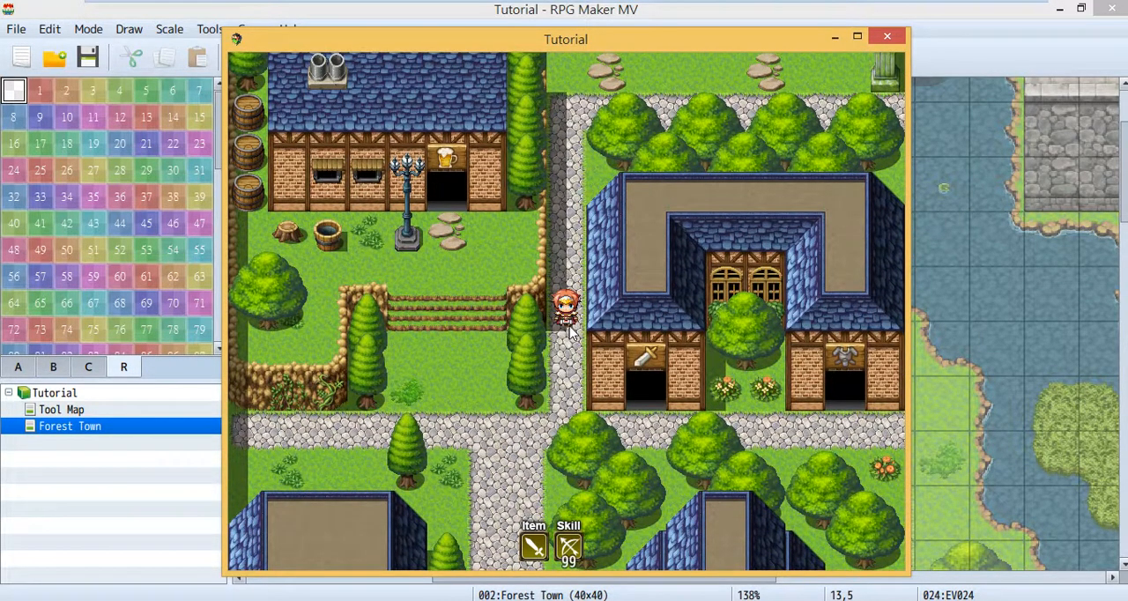
pyautogui.moveTo(571, 344)
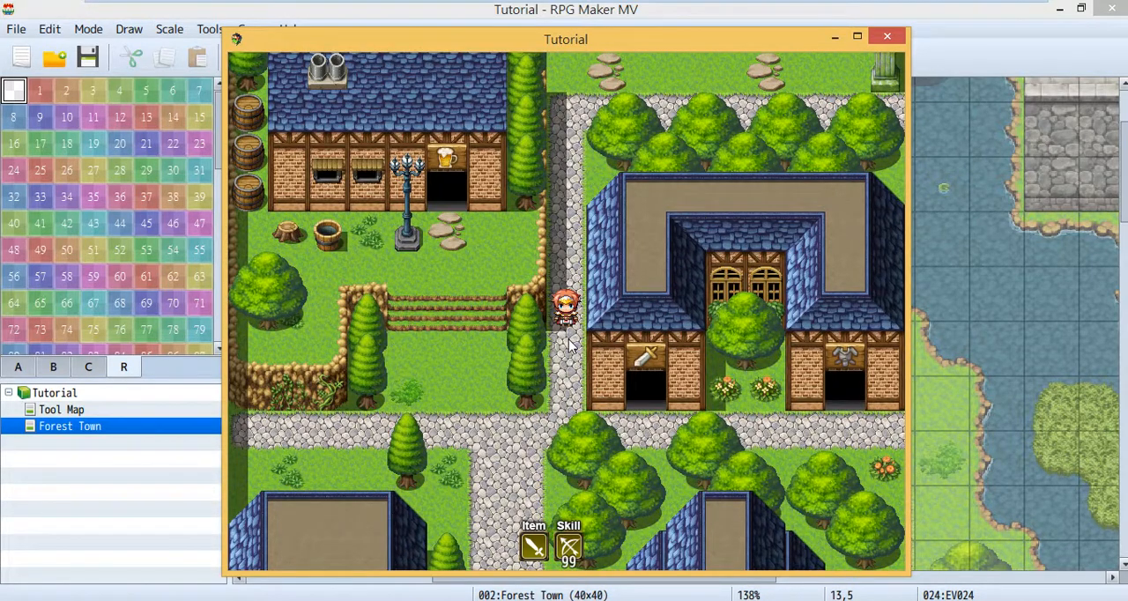